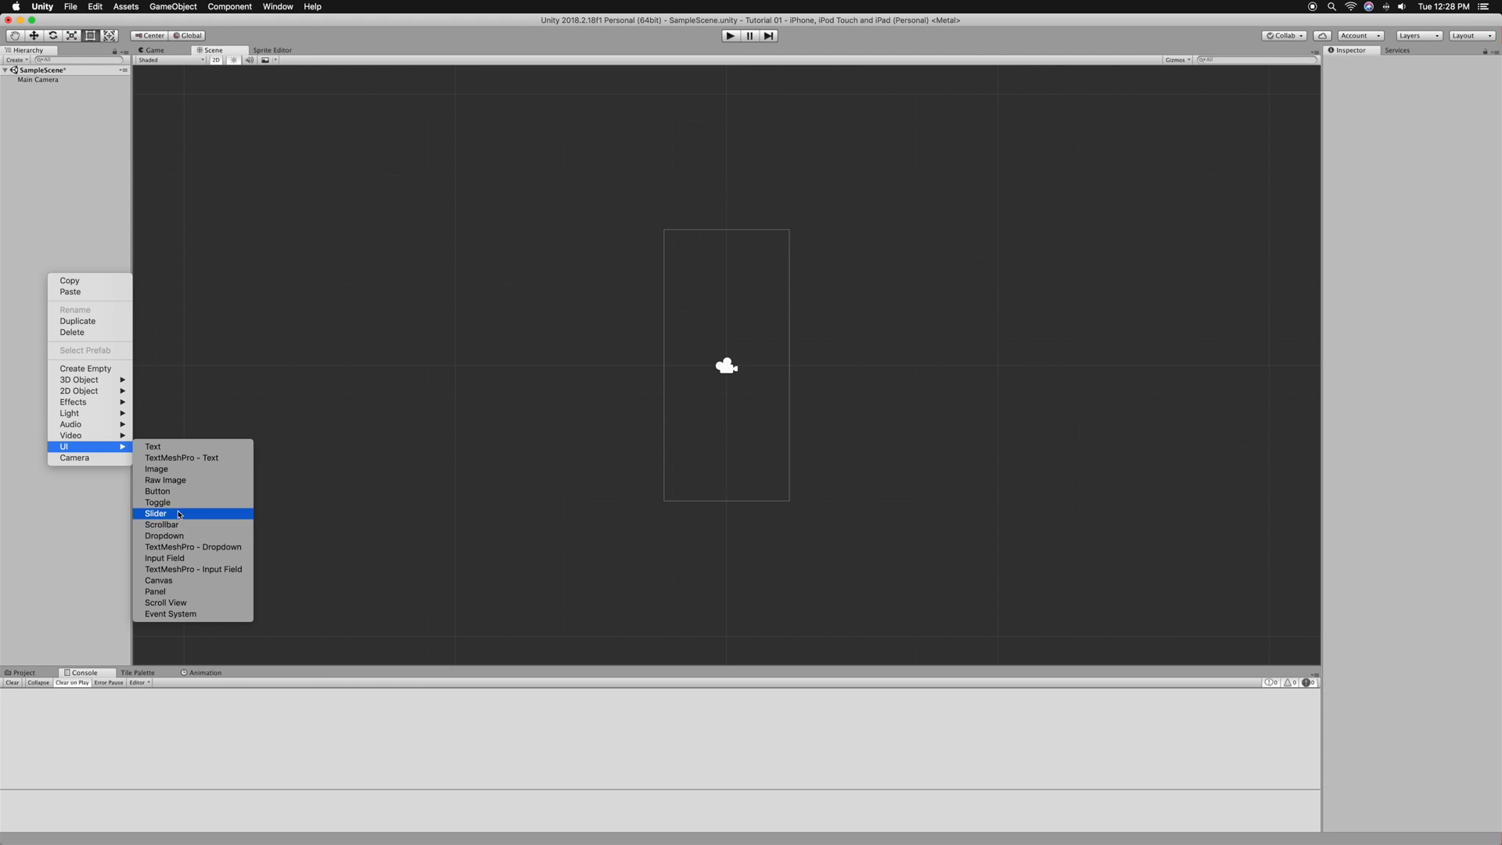
# - Create a UI Button under a Canvas and add one empty On Click event entry
pyautogui.click(156, 489)
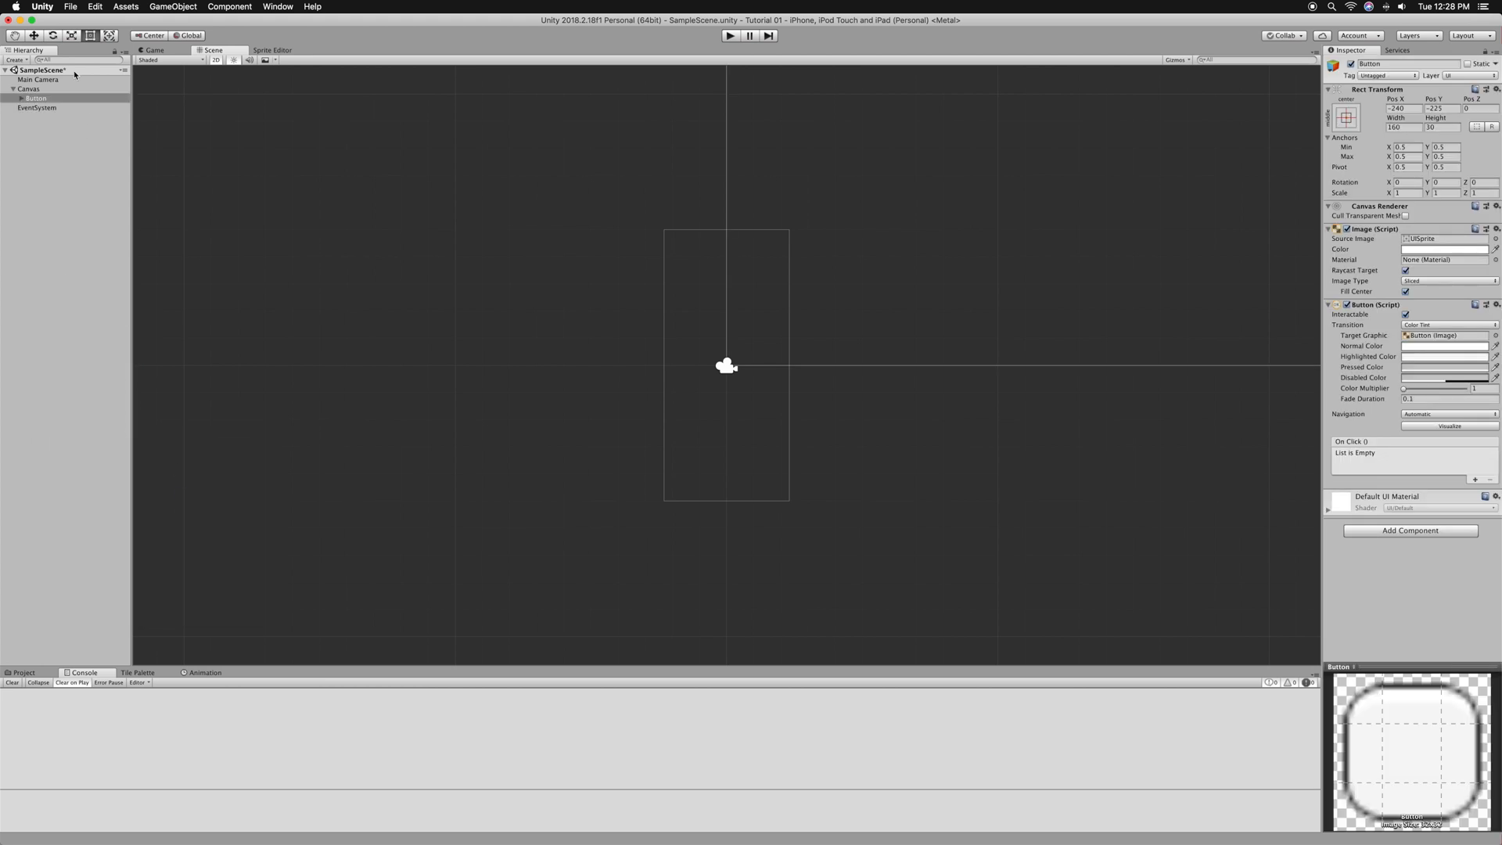
pyautogui.click(36, 97)
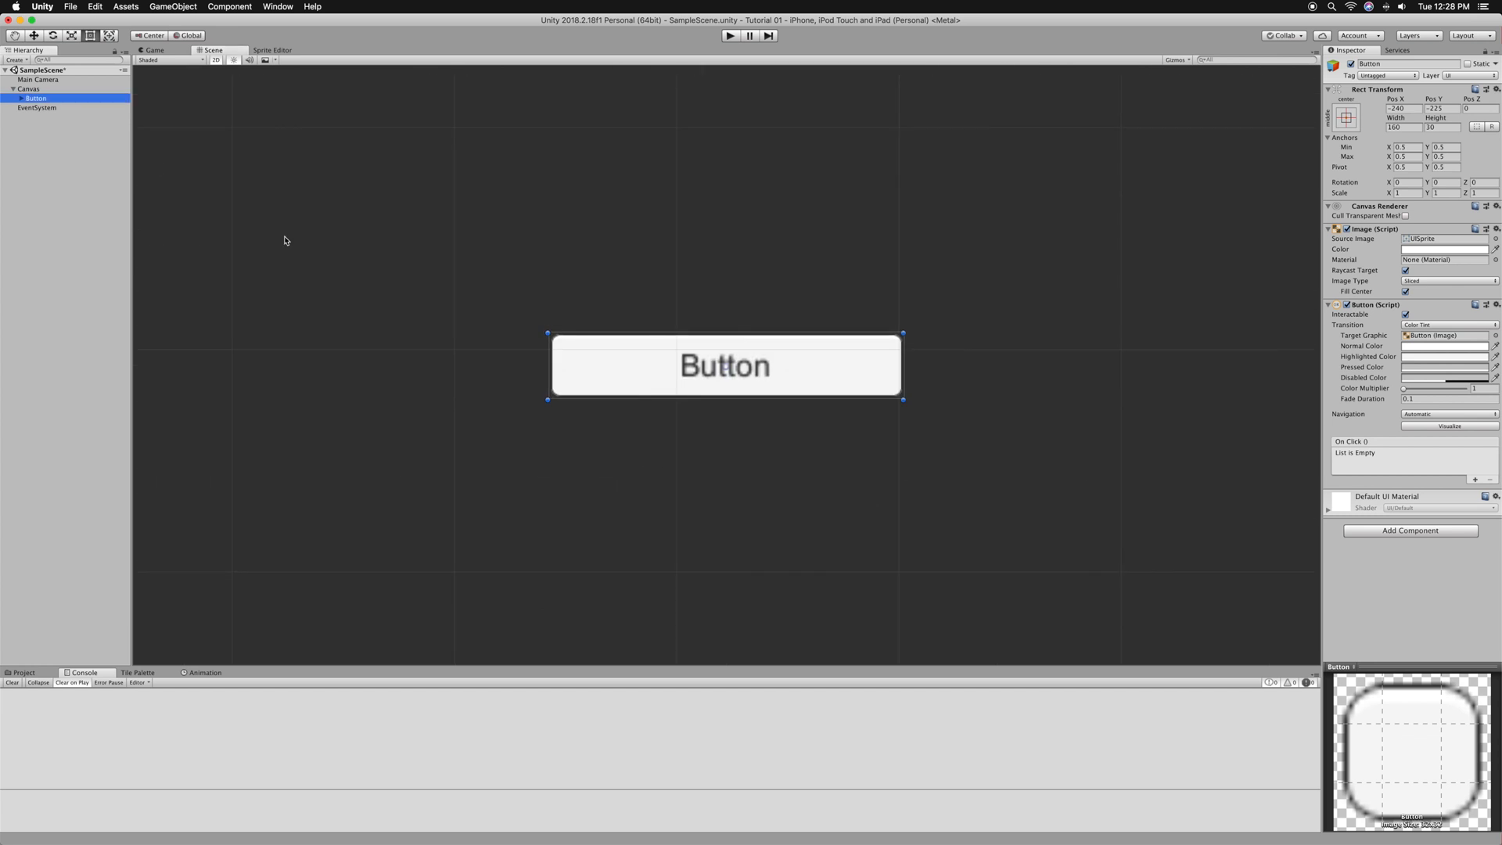
pyautogui.moveTo(836, 463)
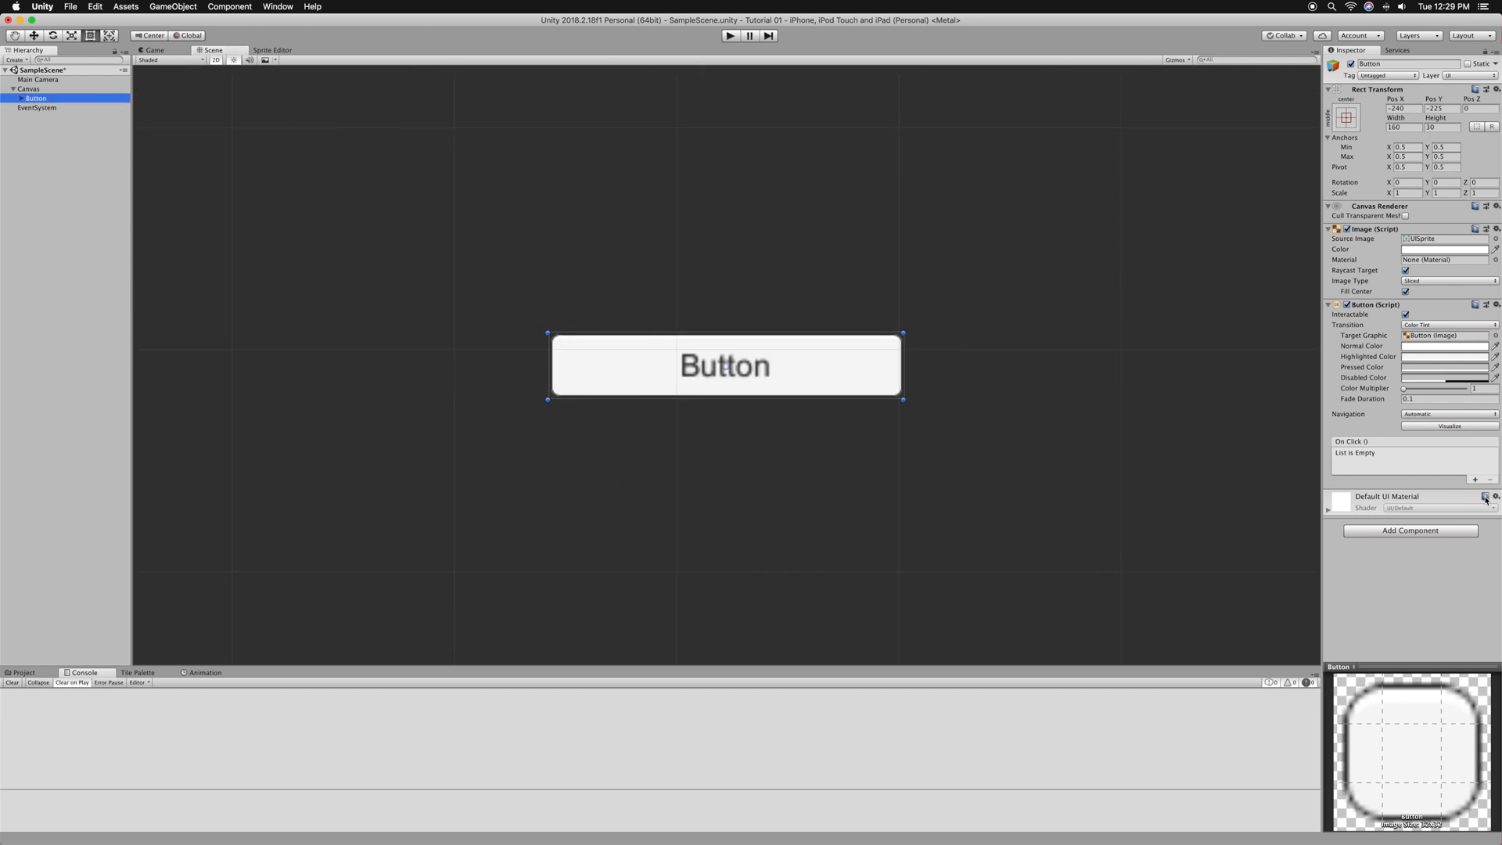
pyautogui.click(1486, 478)
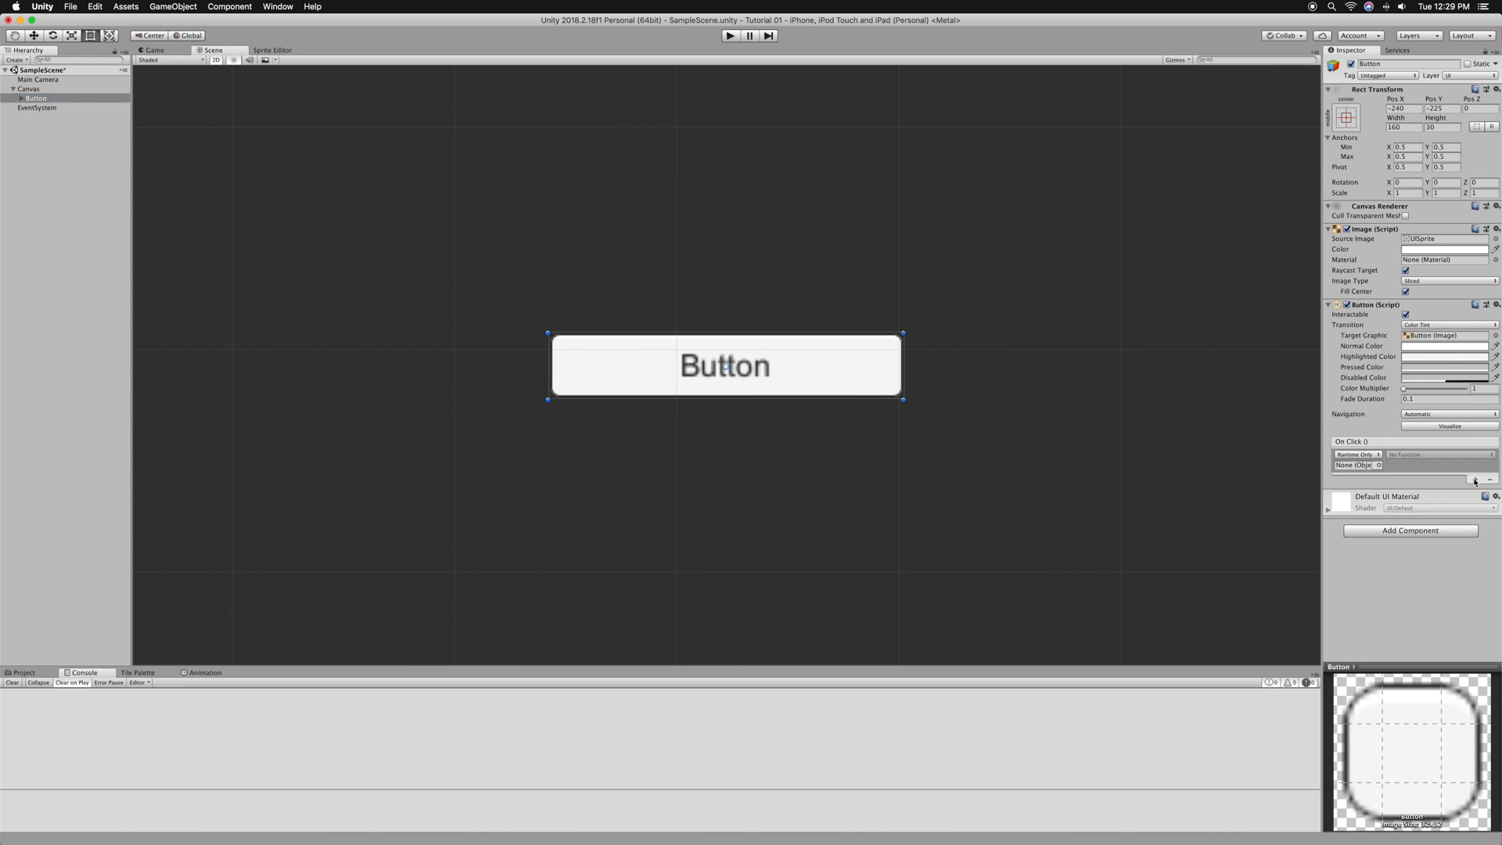
pyautogui.moveTo(42, 300)
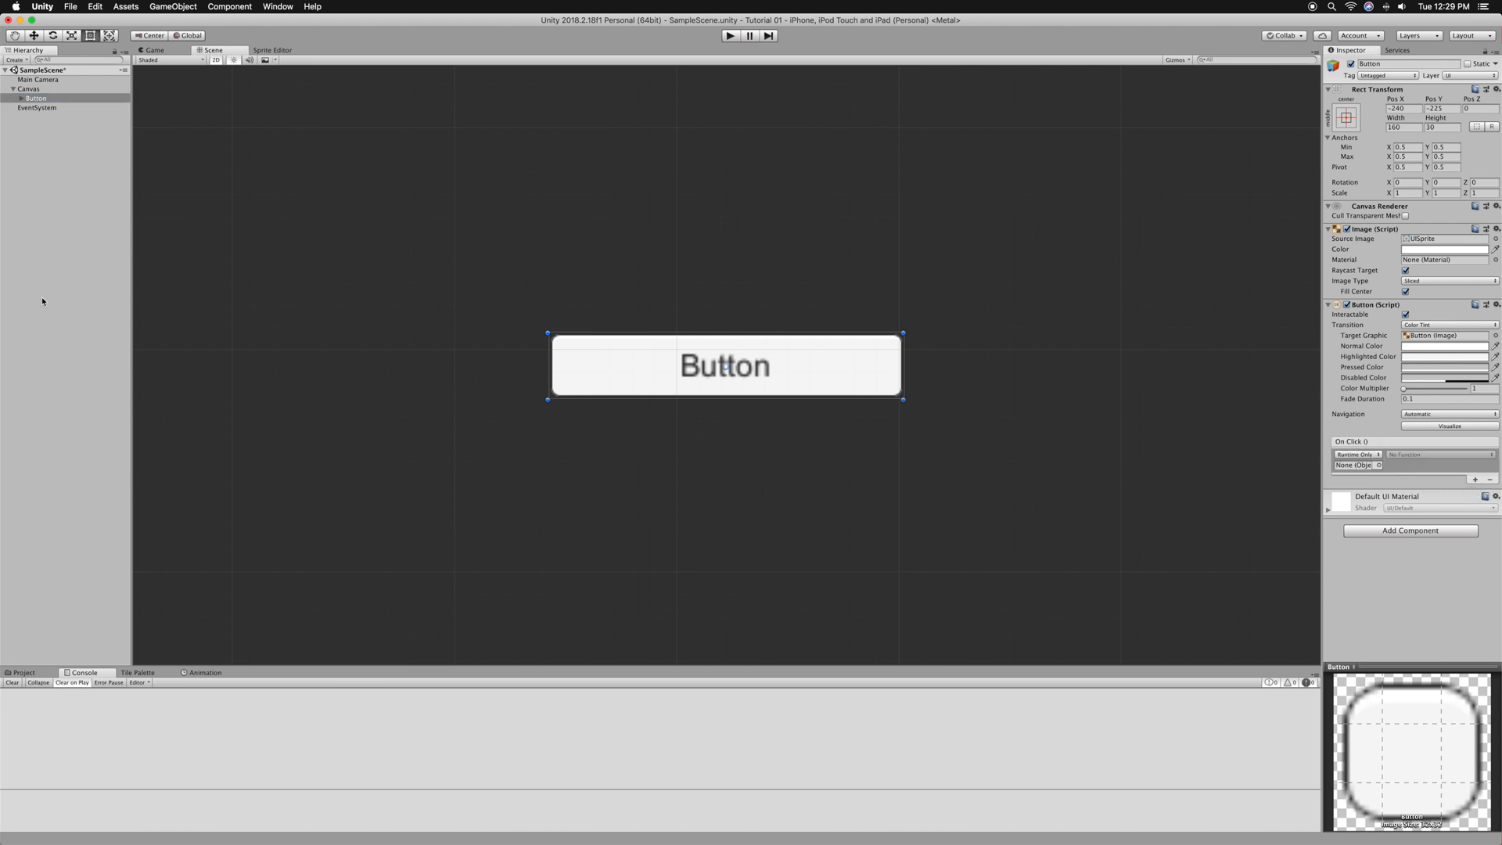
# - Create an empty GameObject in the Hierarchy and name it Vibrate
pyautogui.rightClick(42, 294)
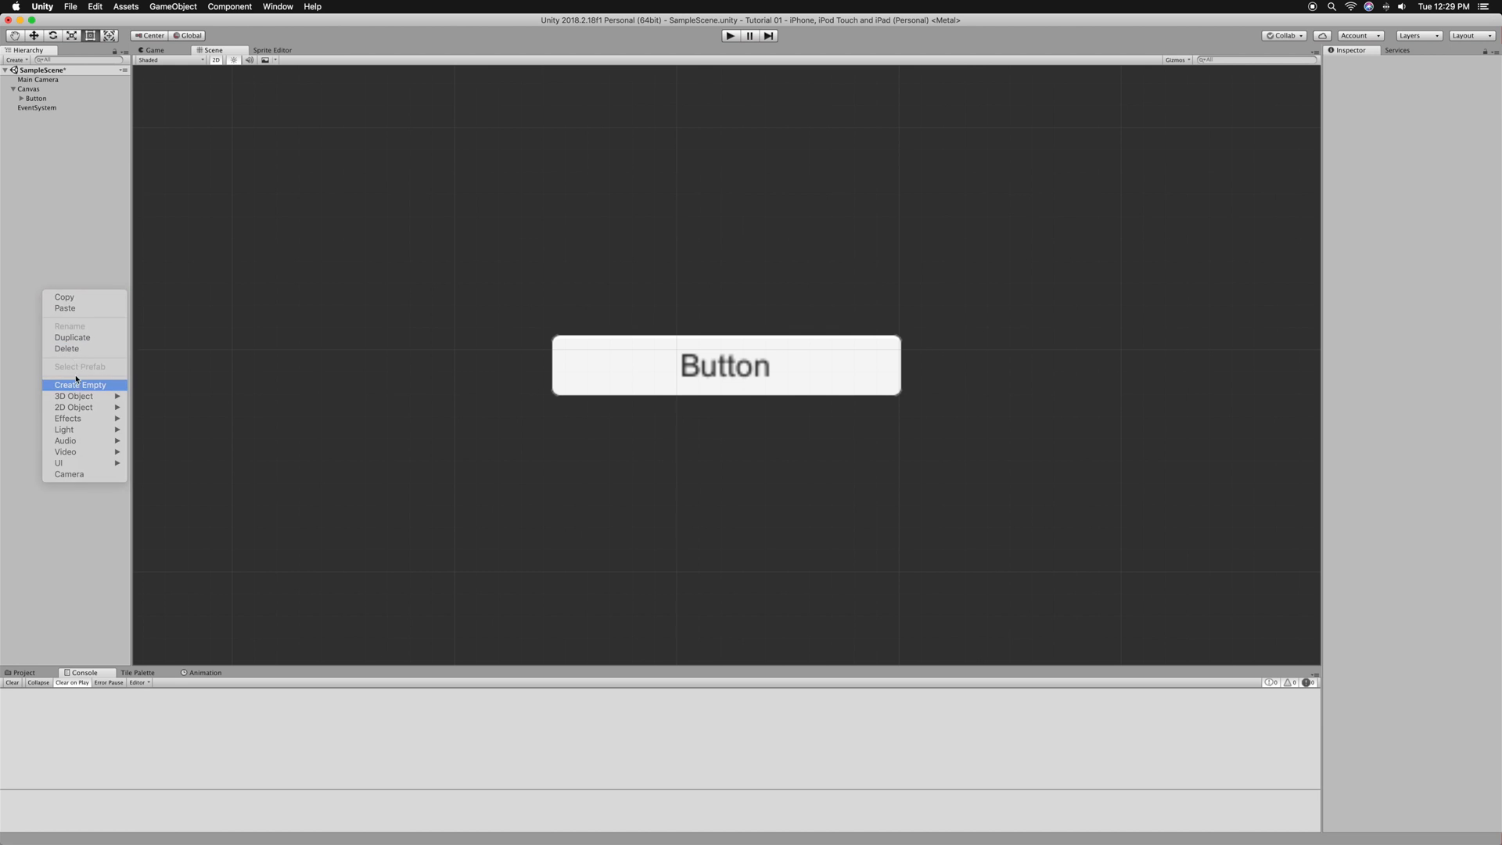
pyautogui.click(78, 385)
pyautogui.write('Vibrate')
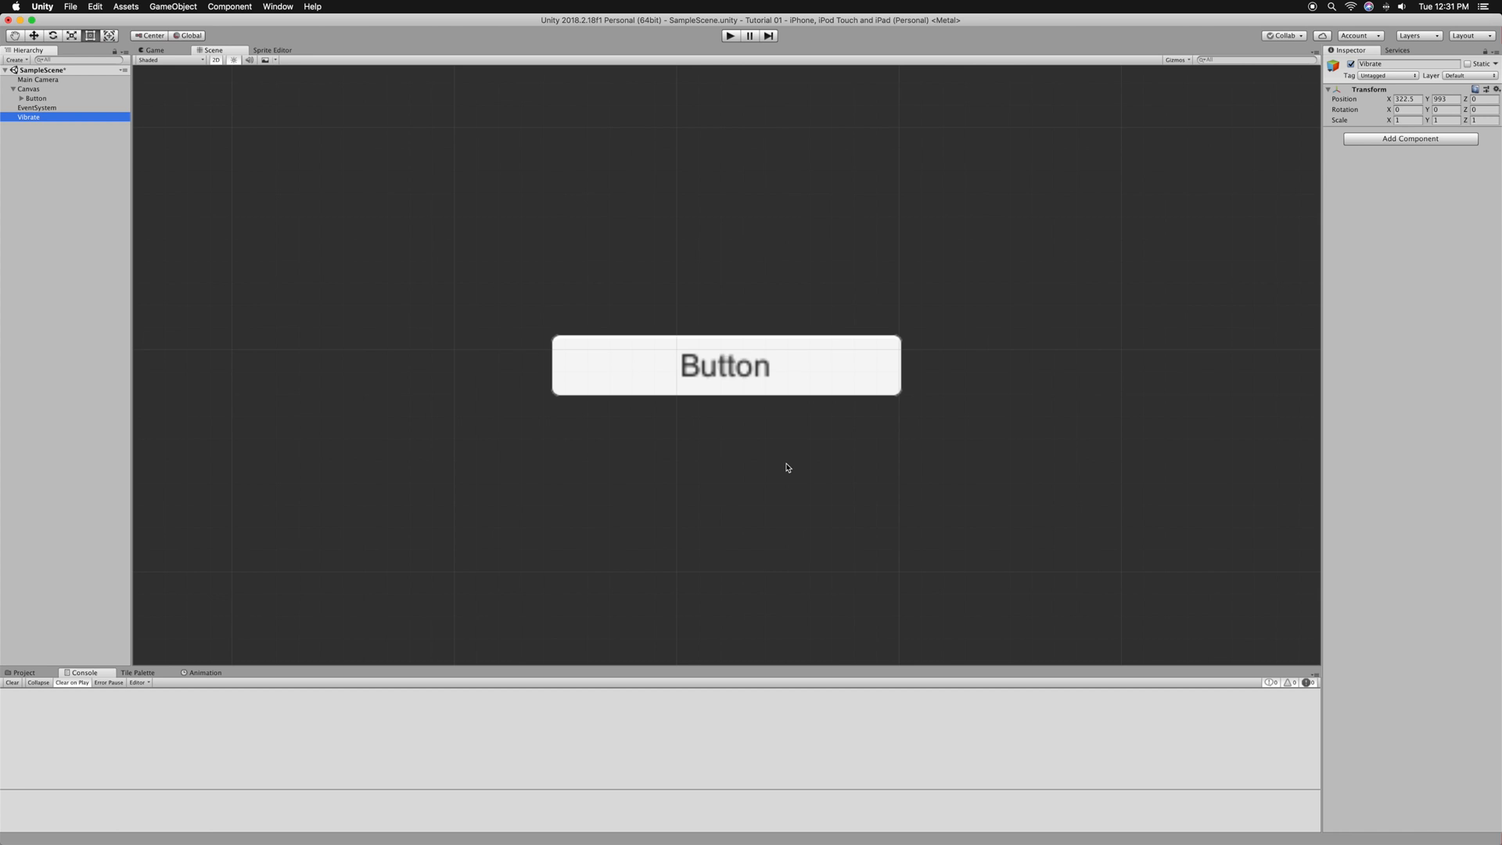
pyautogui.moveTo(1439, 142)
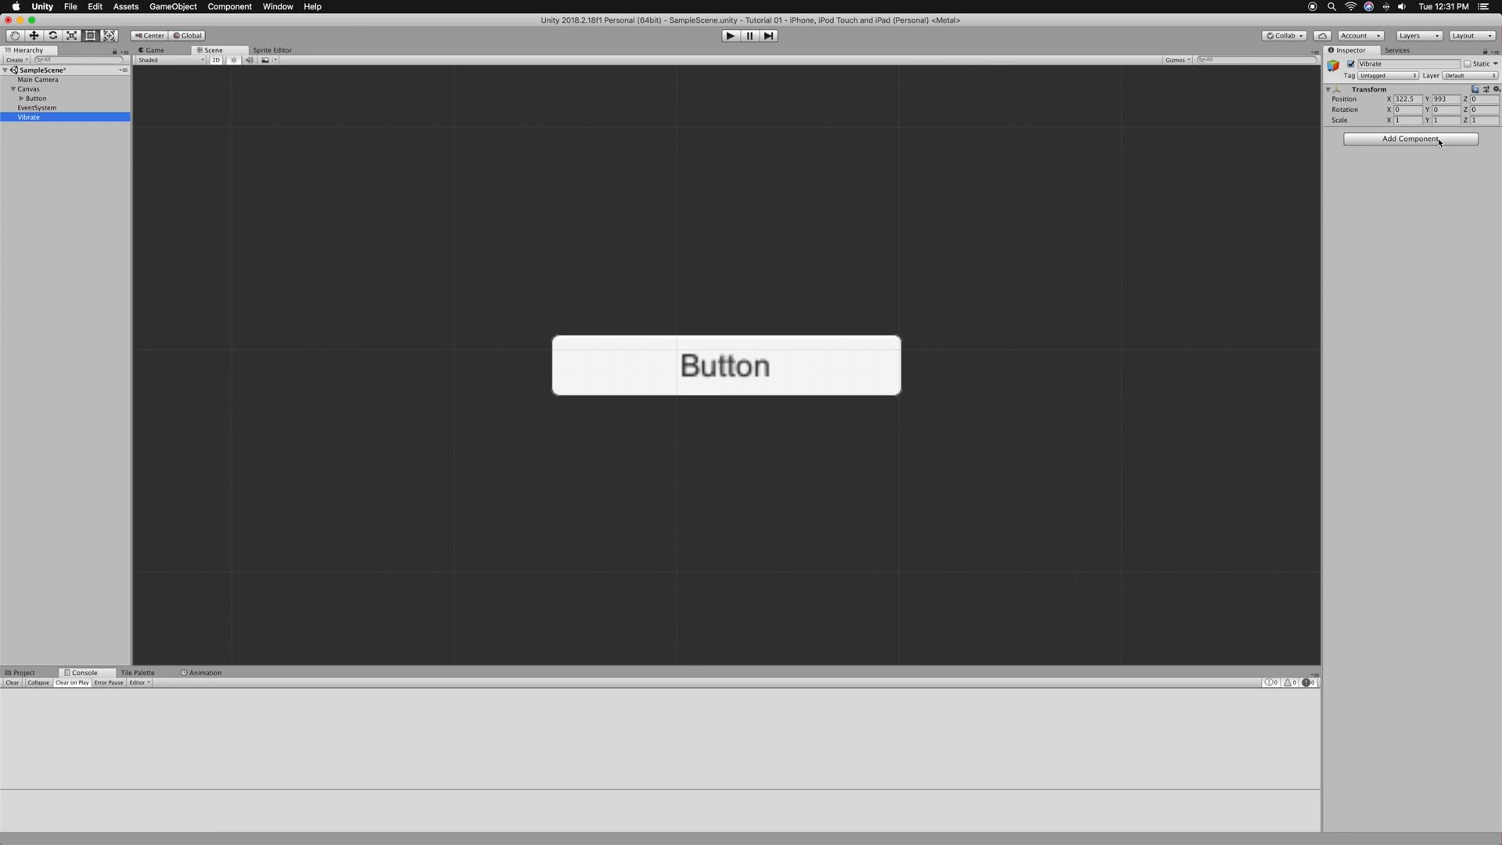
# - Add a new C# script component named Vibrate to the Vibrate object
pyautogui.click(1410, 139)
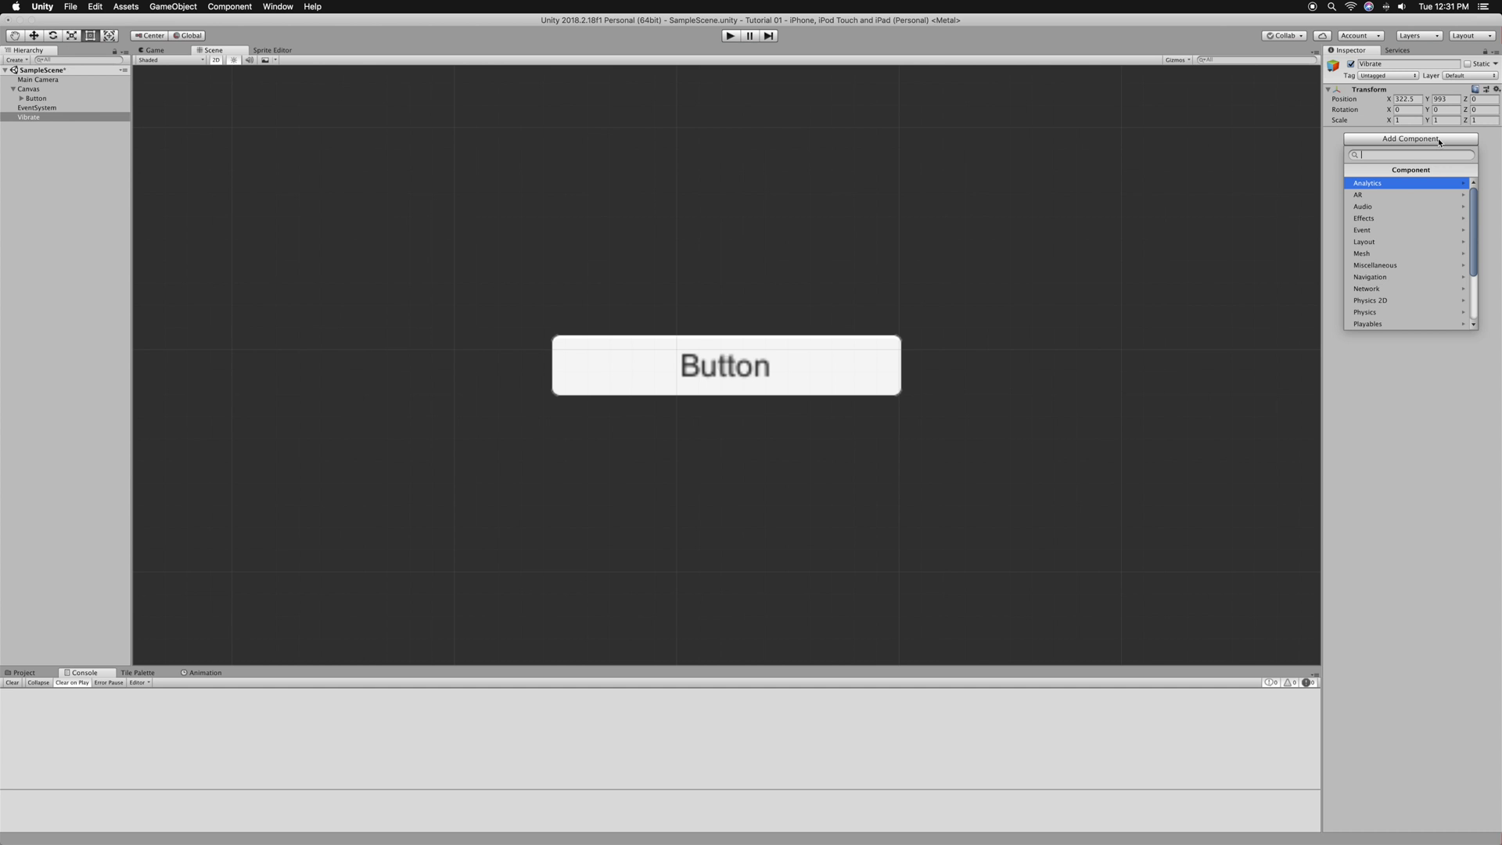
pyautogui.write('Vibrate')
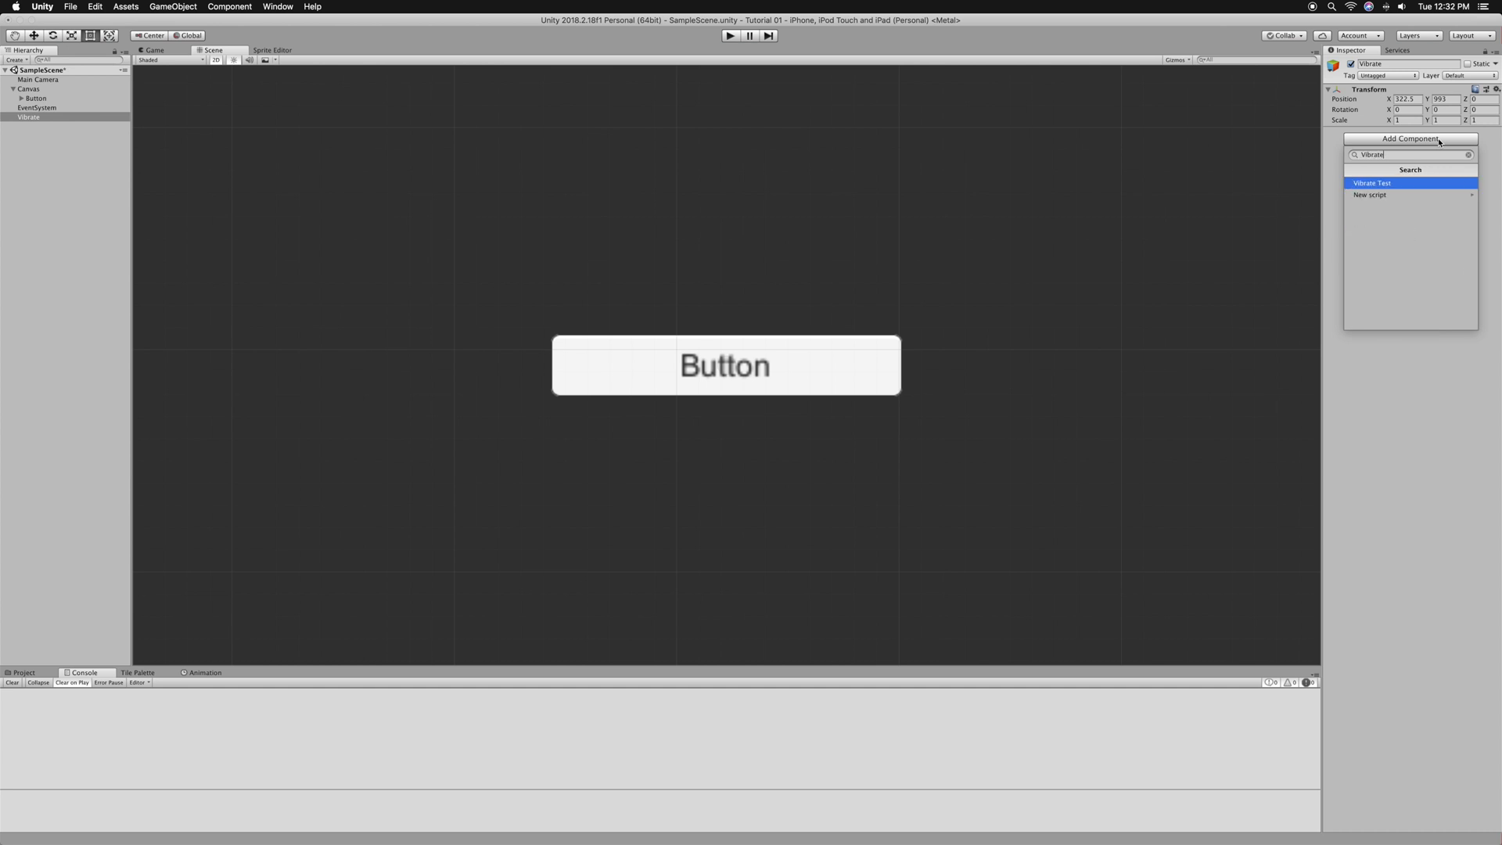
pyautogui.click(1371, 194)
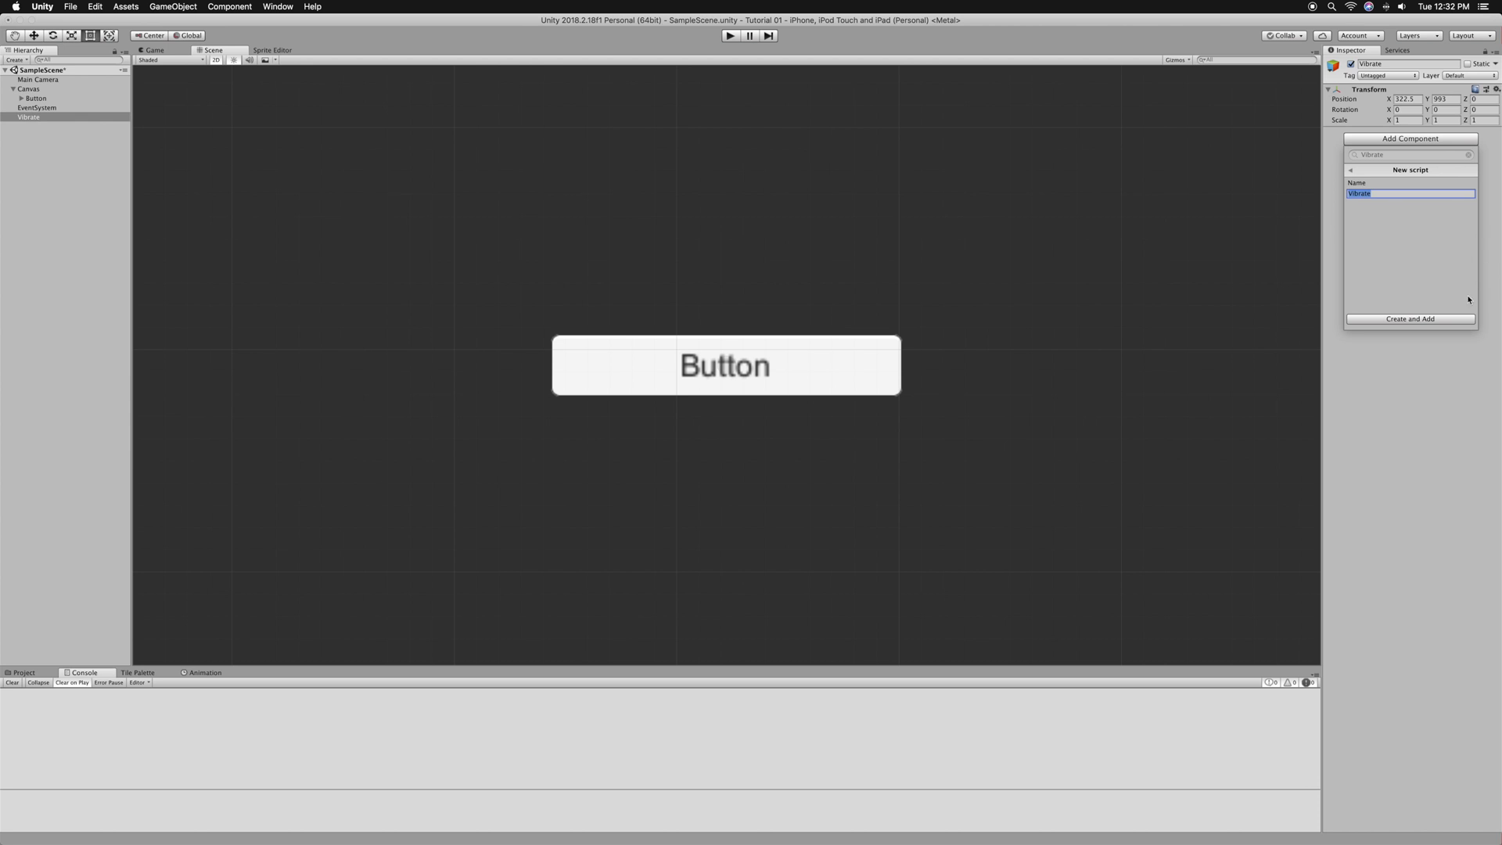
pyautogui.click(1410, 317)
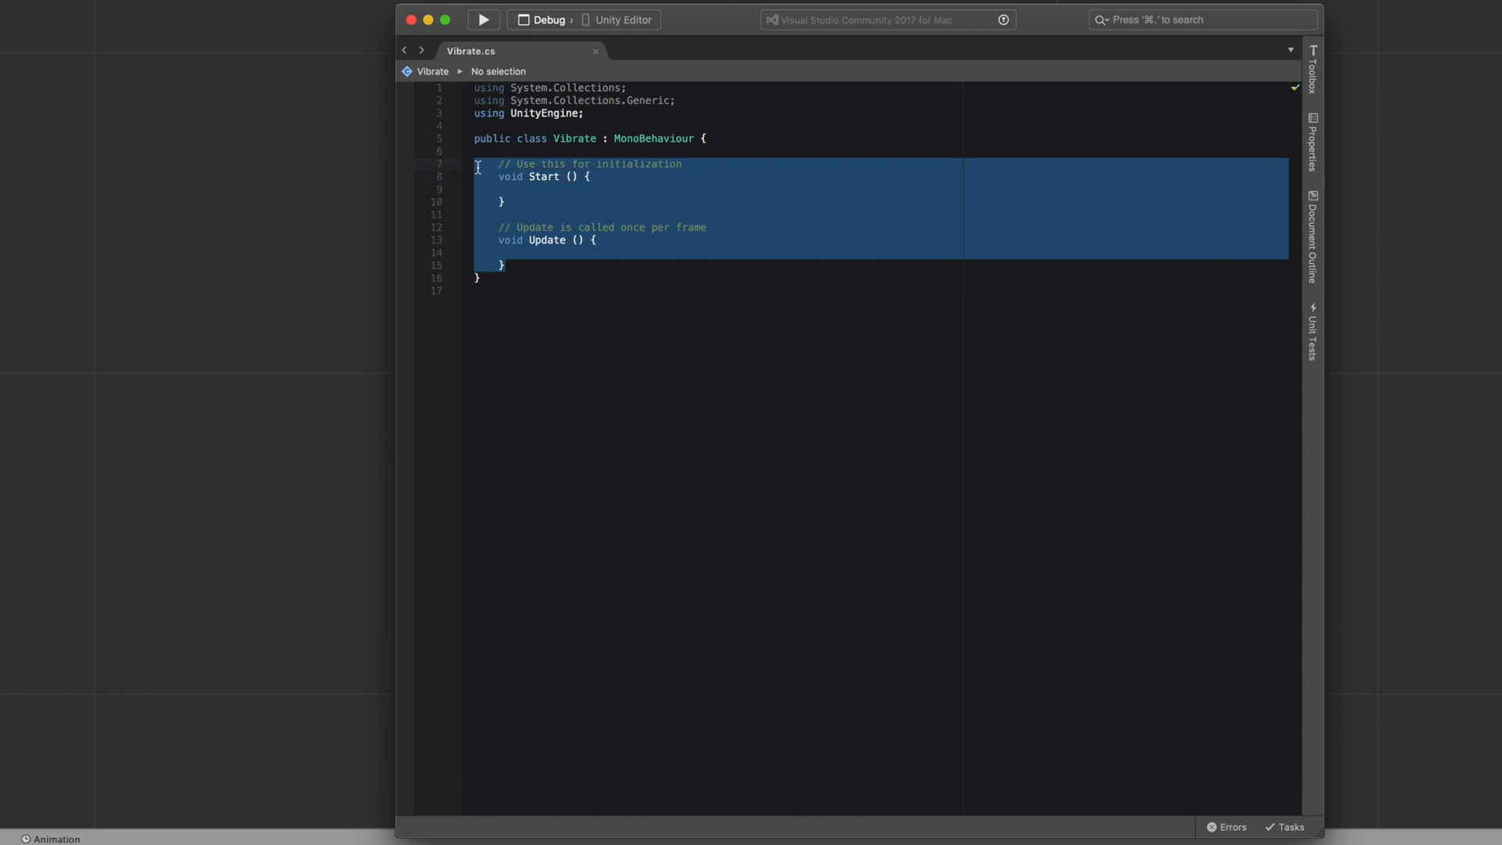
# - Delete Start and Update and declare a public void VibrateButton() method
pyautogui.press('Delete')
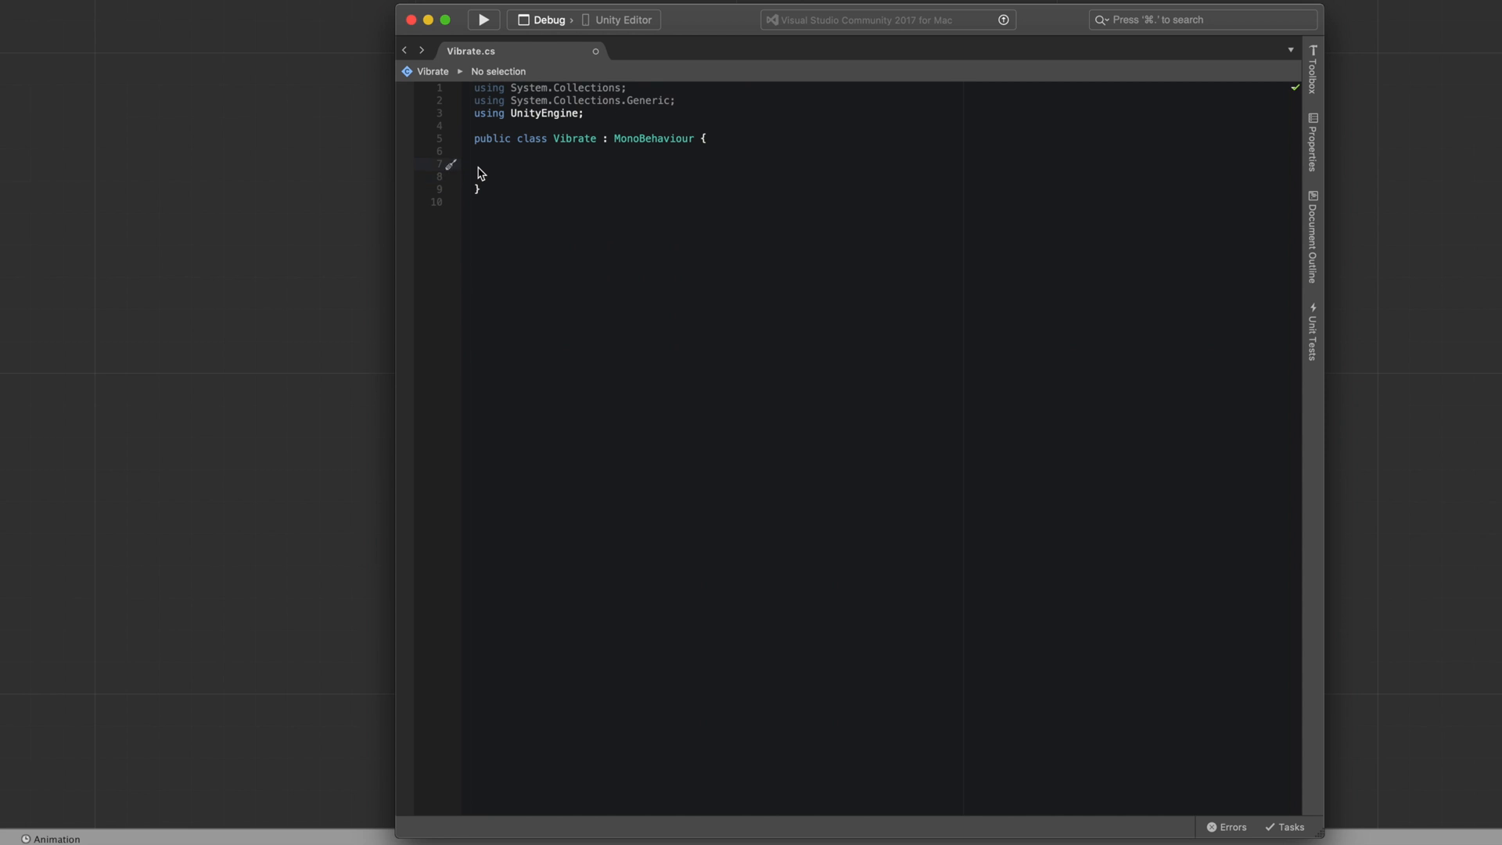
pyautogui.write('public')
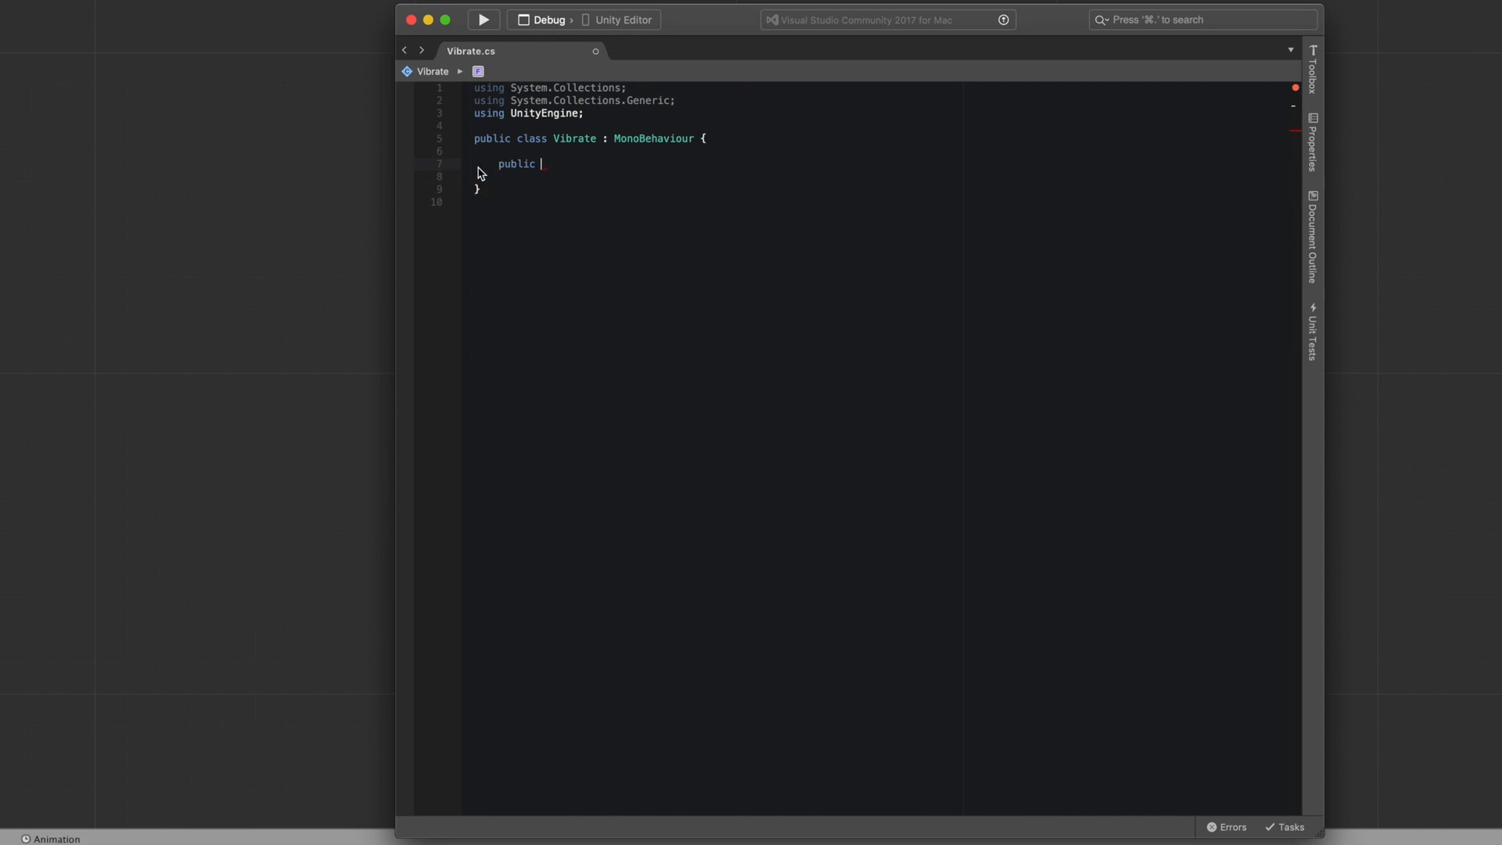
pyautogui.write('void')
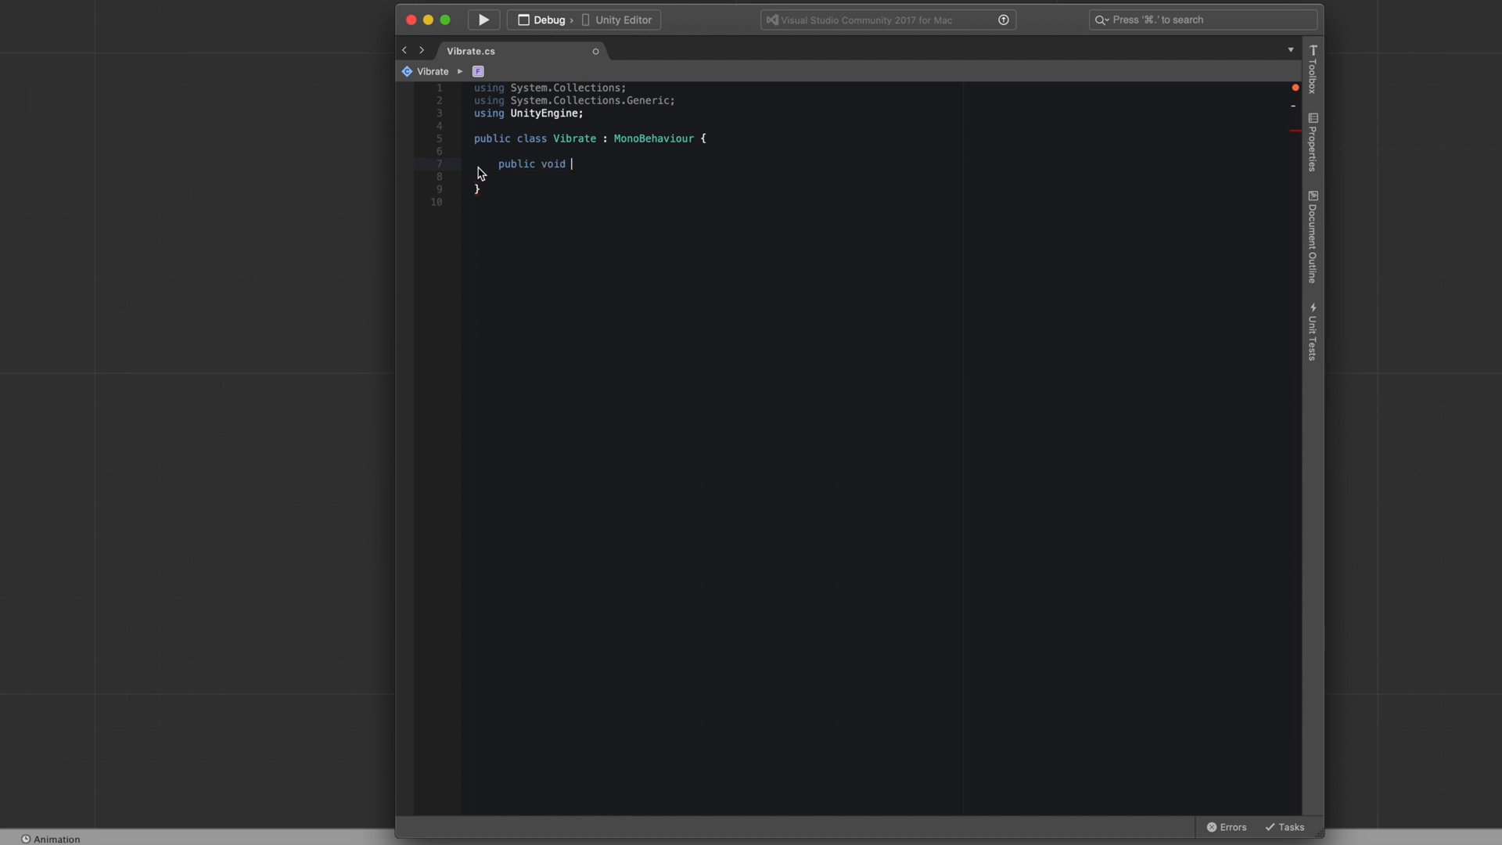
pyautogui.write('vib')
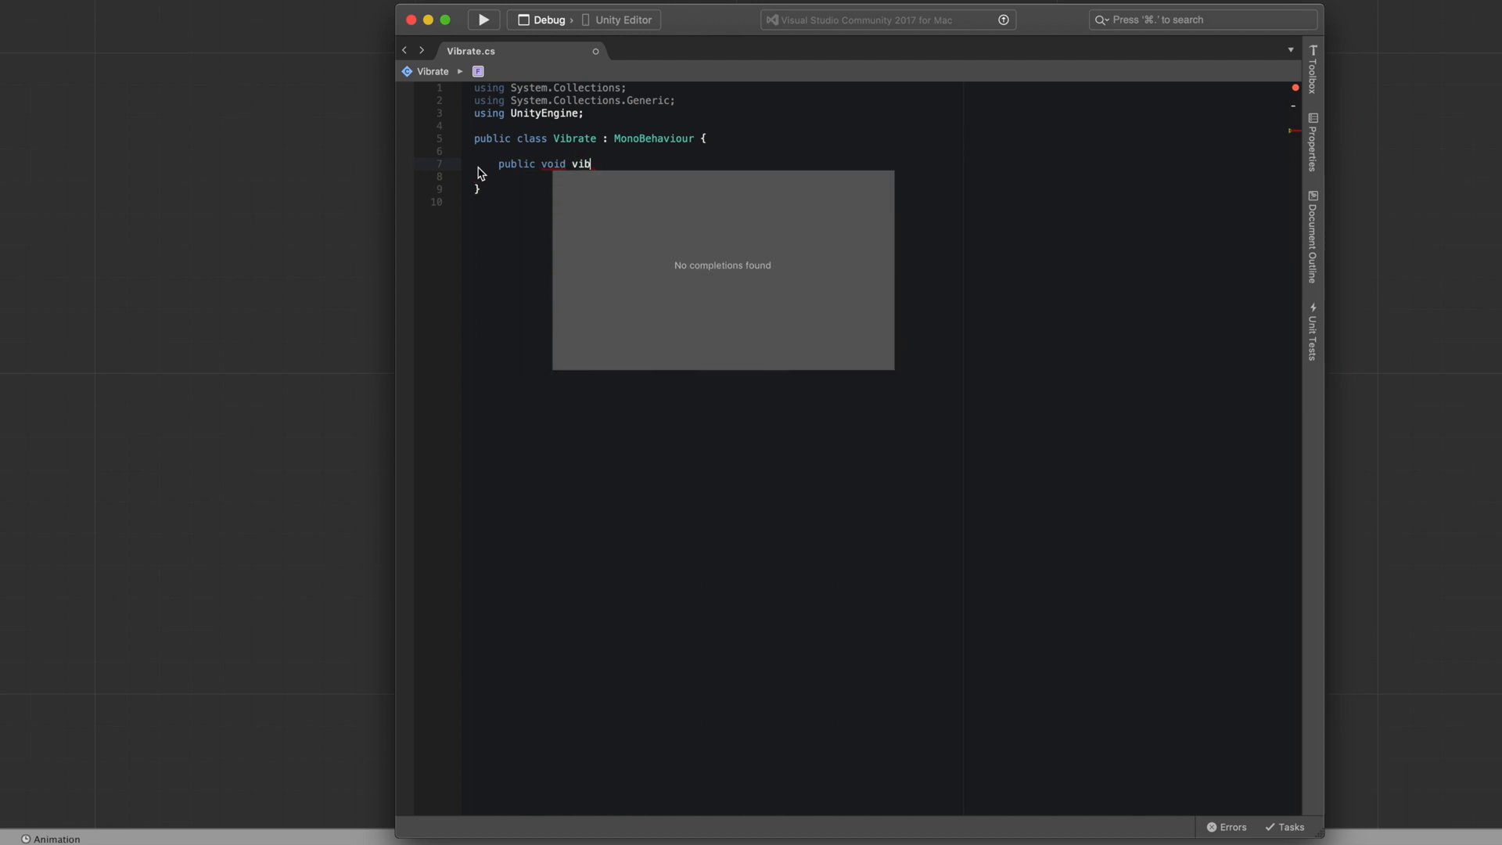
pyautogui.write('rate')
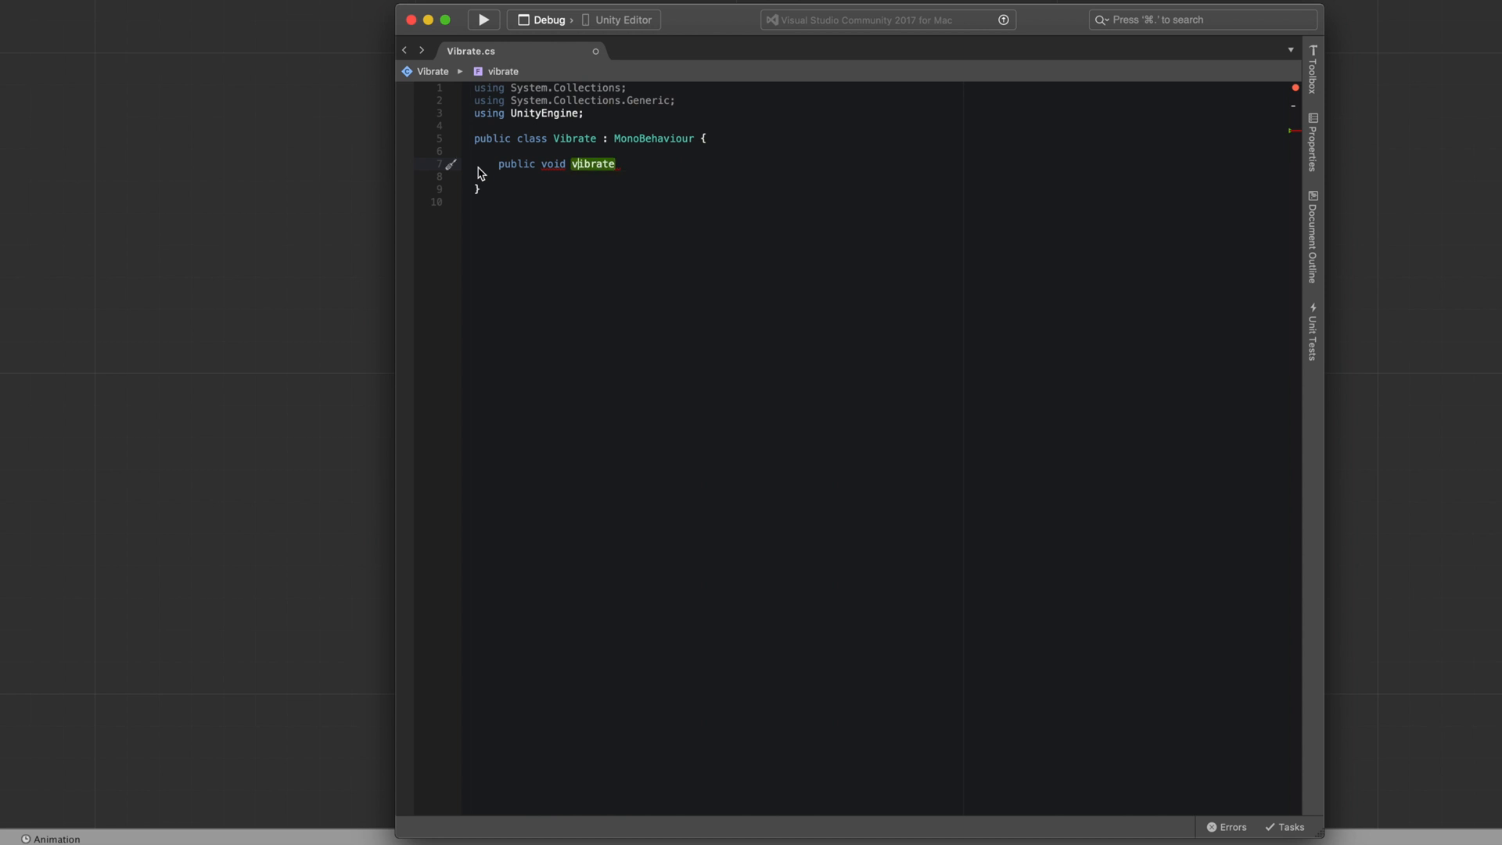
pyautogui.write('Vibrate')
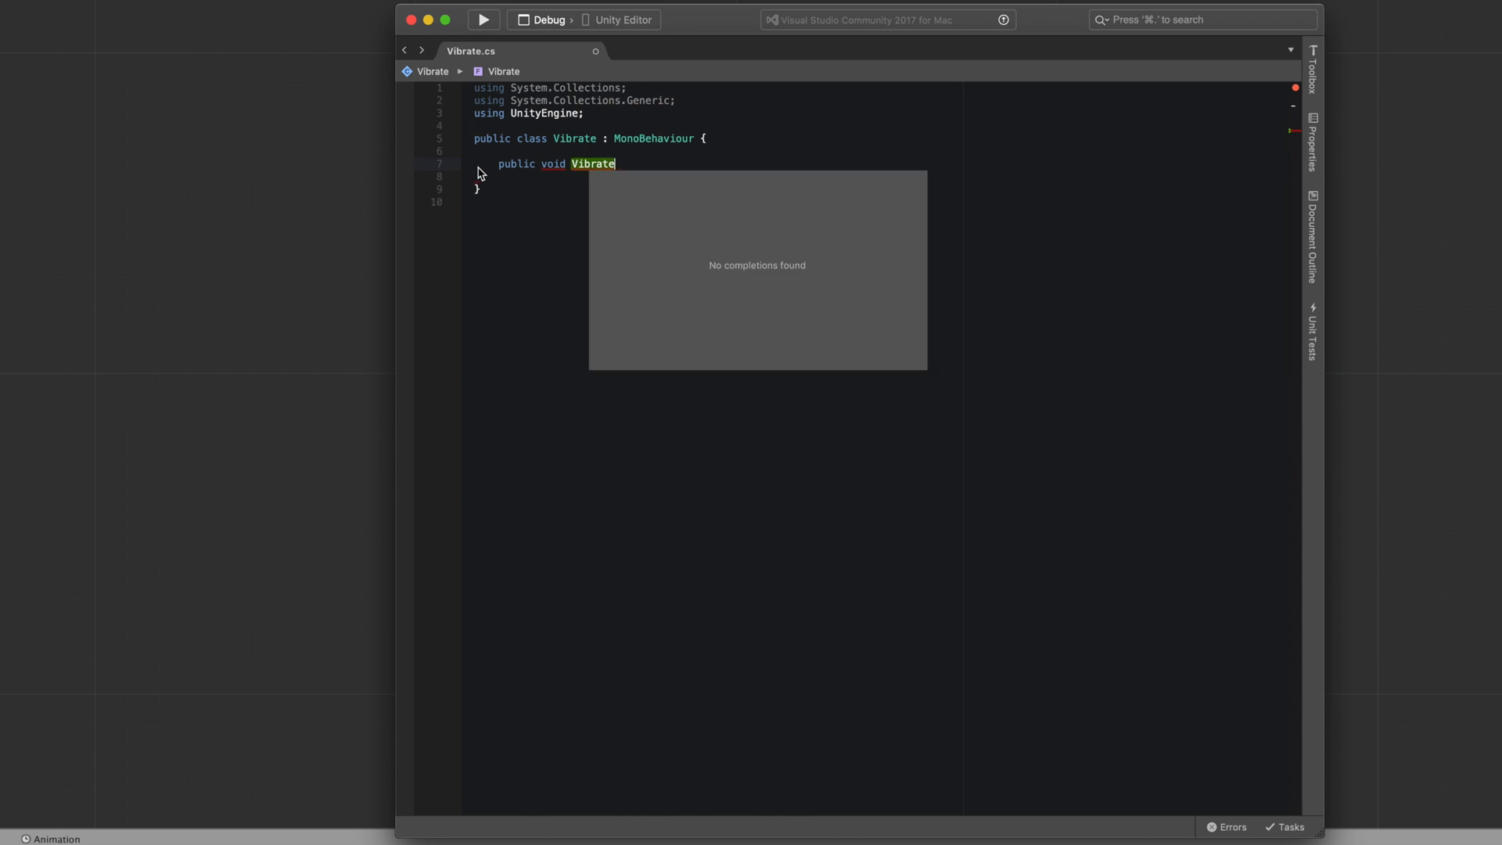
pyautogui.write('Button(')
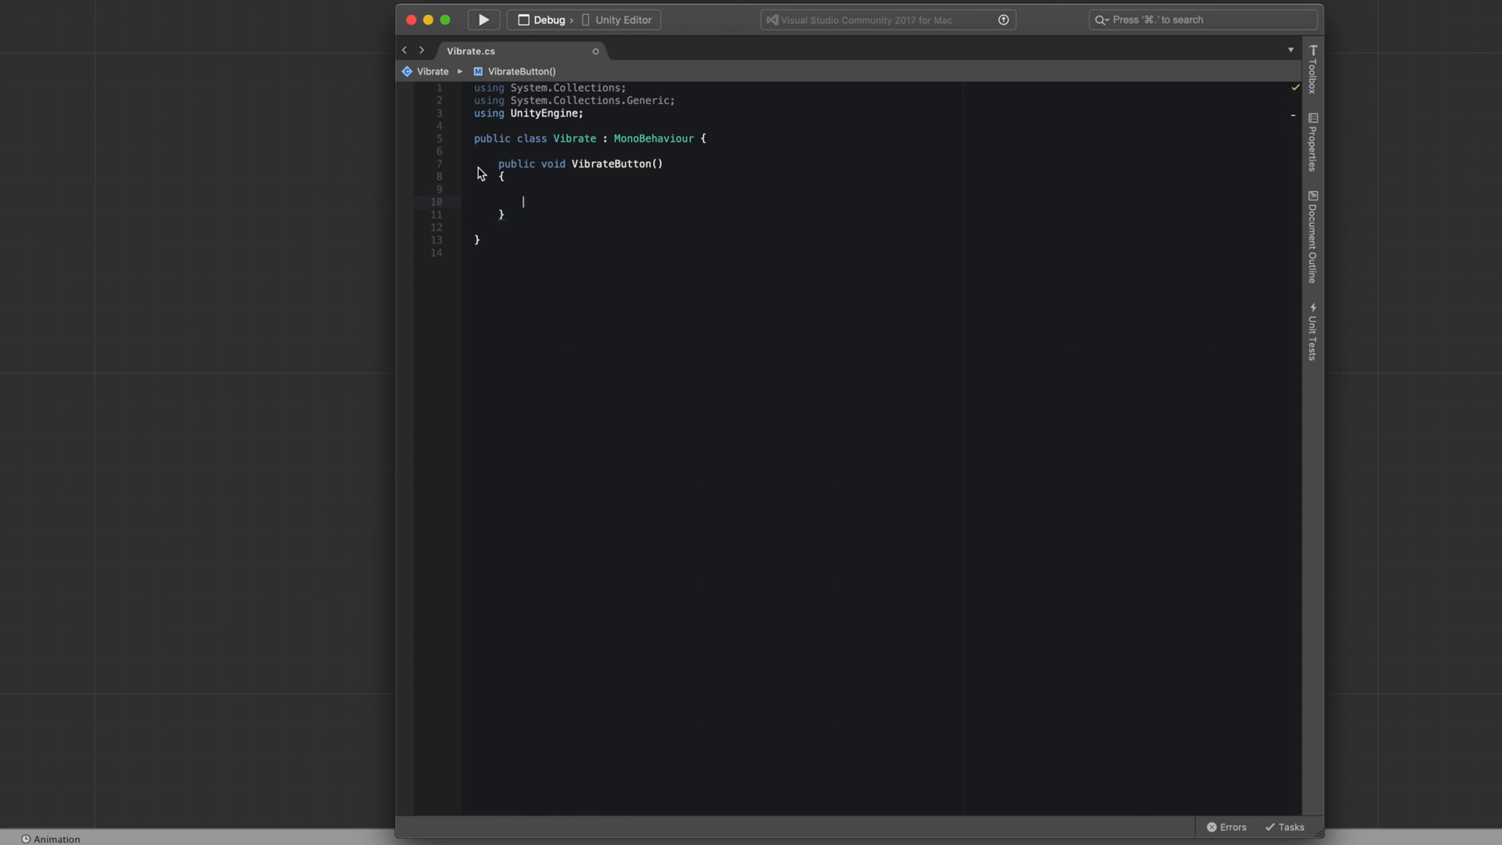
# - Fill the method body with Handheld.Vibrate(); and save the script
pyautogui.write('han')
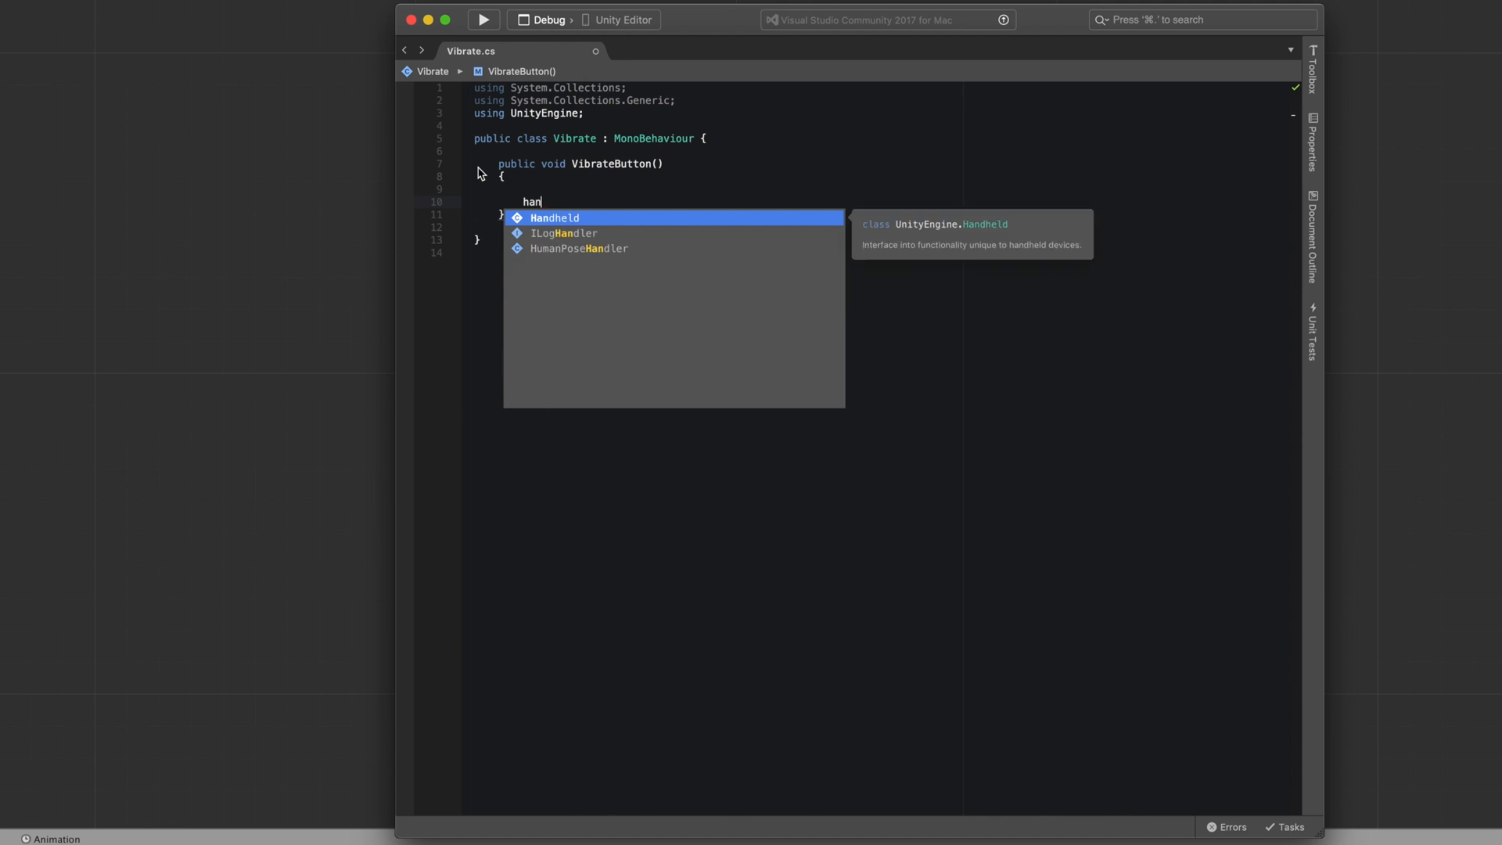
pyautogui.write('Handheld.vi')
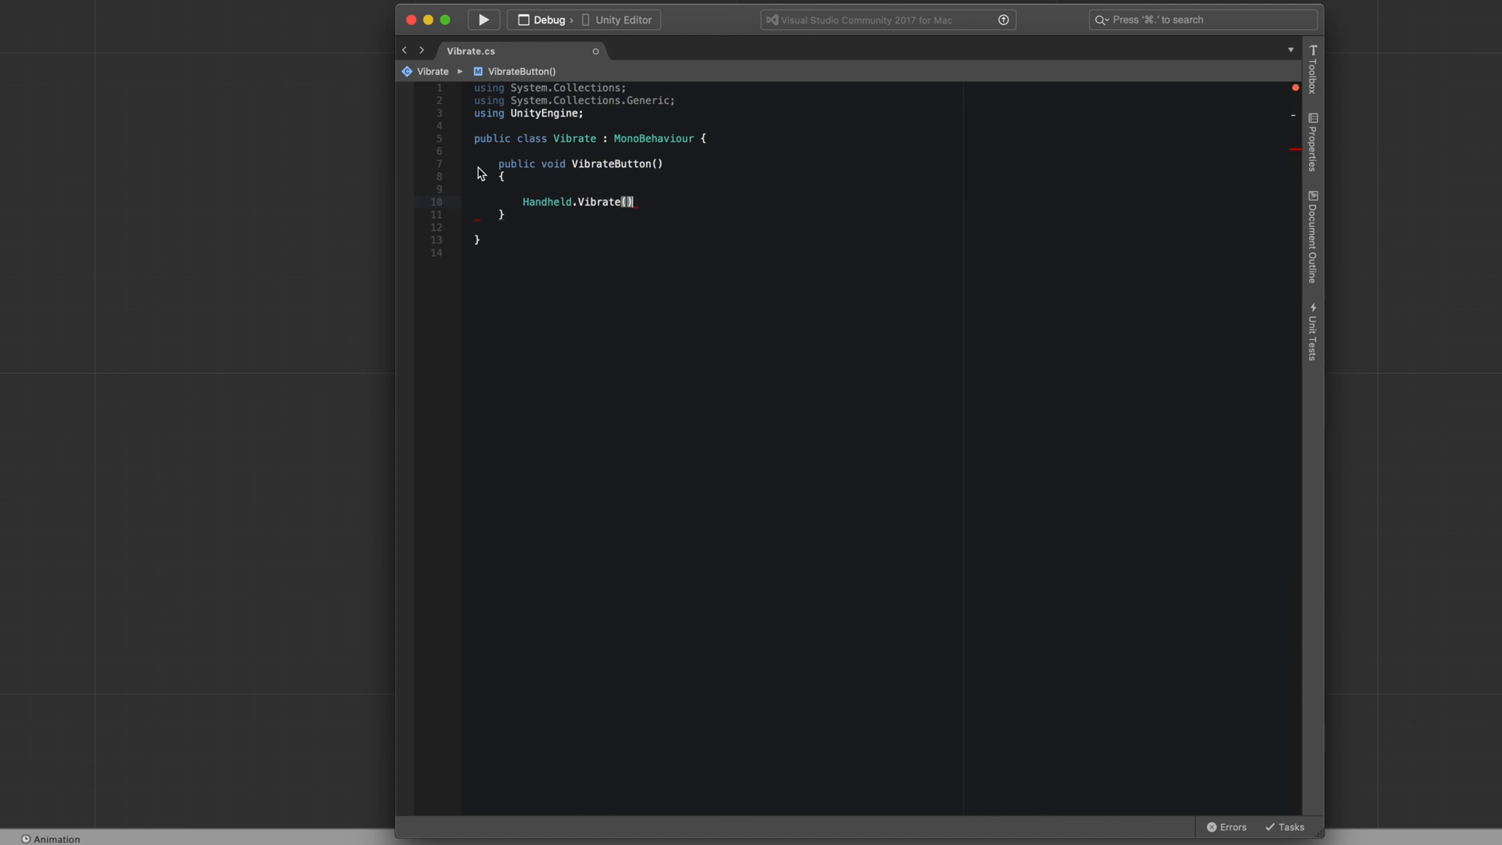
pyautogui.write(';')
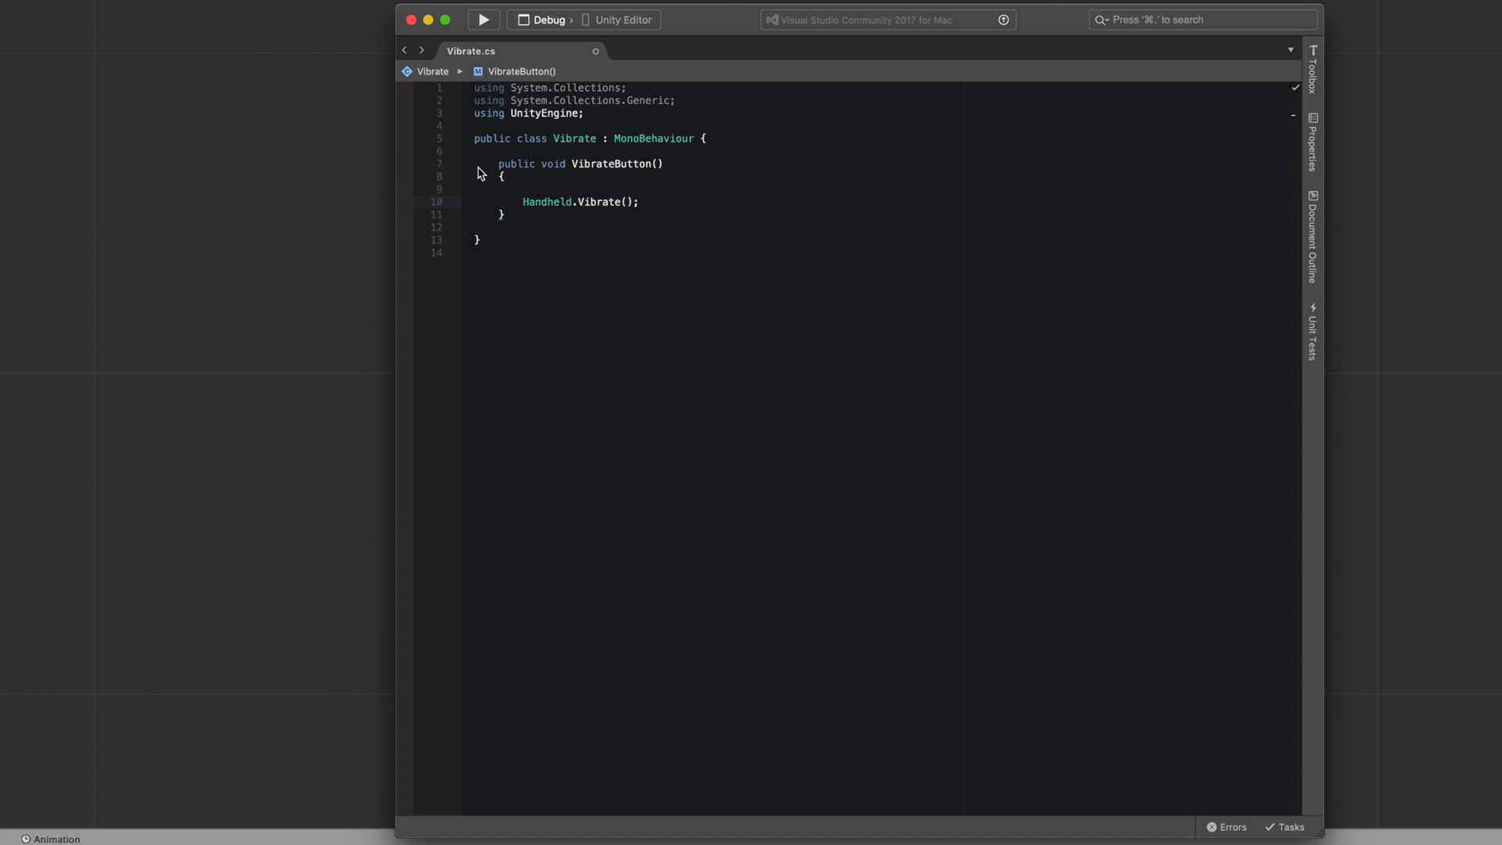
pyautogui.press('Return')
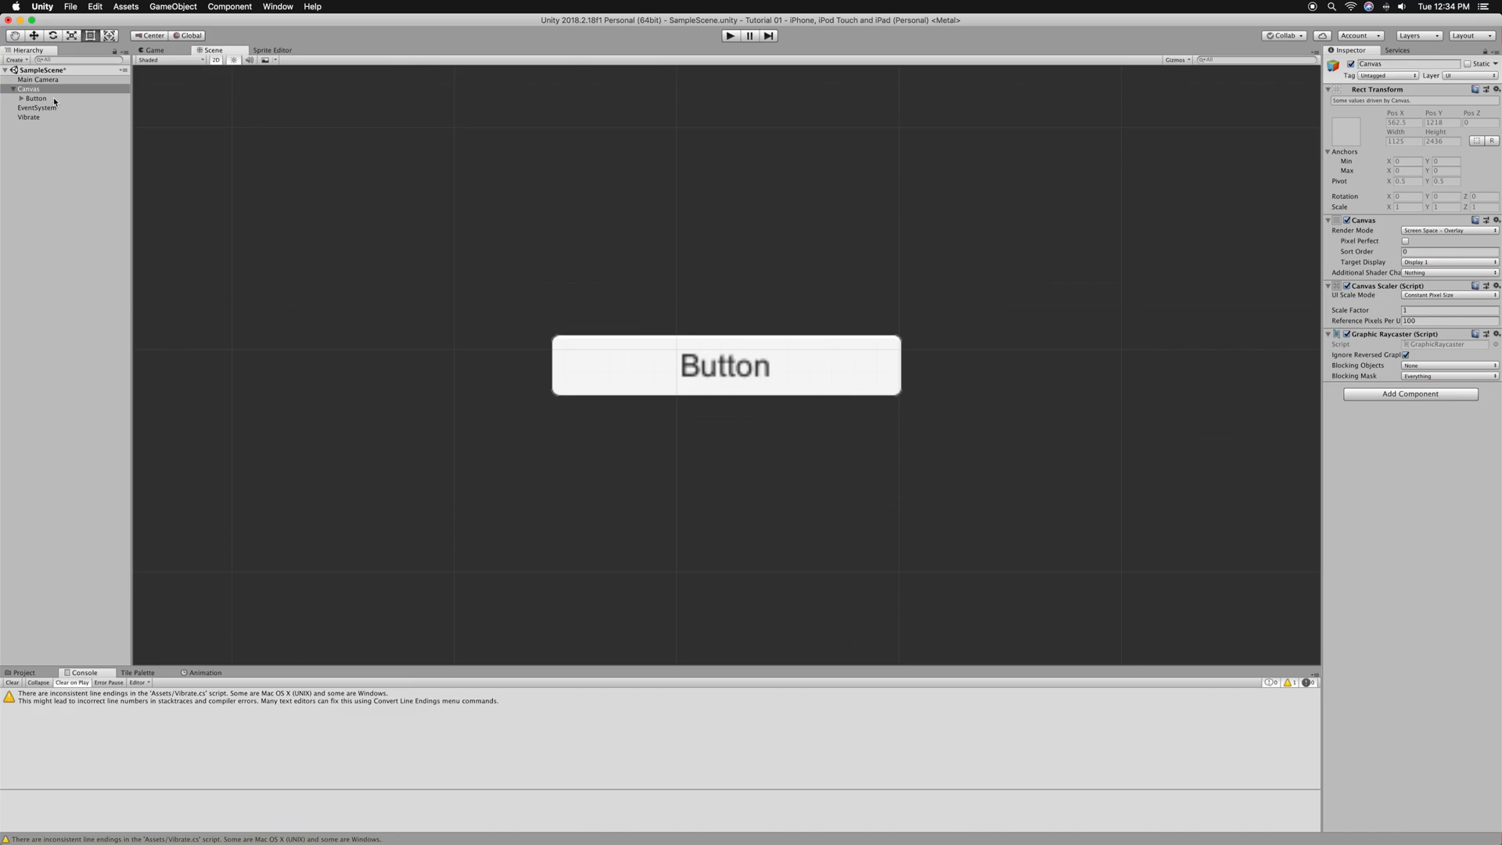
# - Set the Button's On Click to call Vibrate > VibrateButton() on the Vibrate object
pyautogui.click(36, 97)
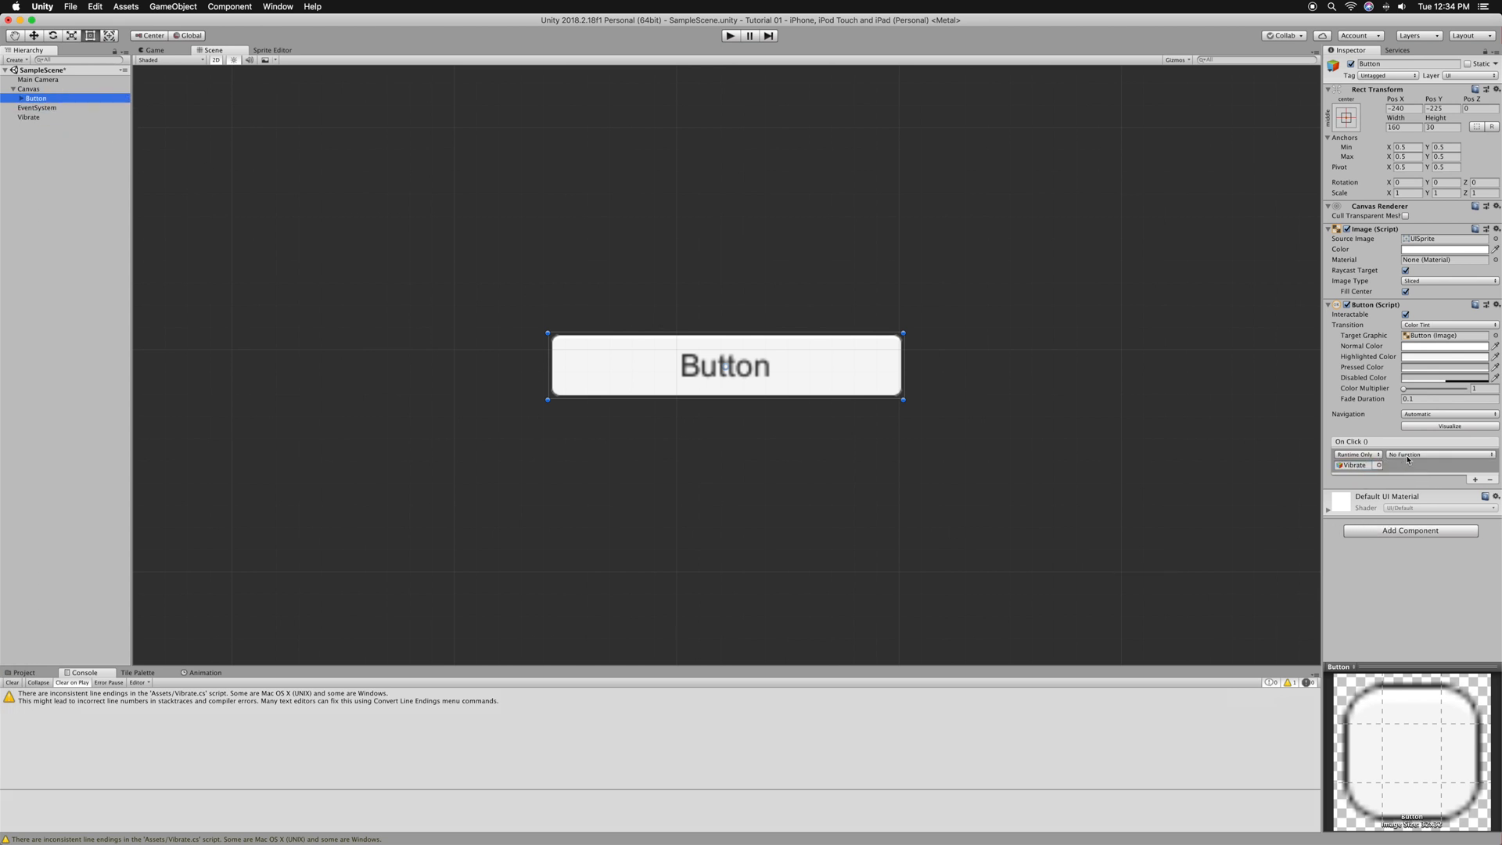
pyautogui.click(1436, 453)
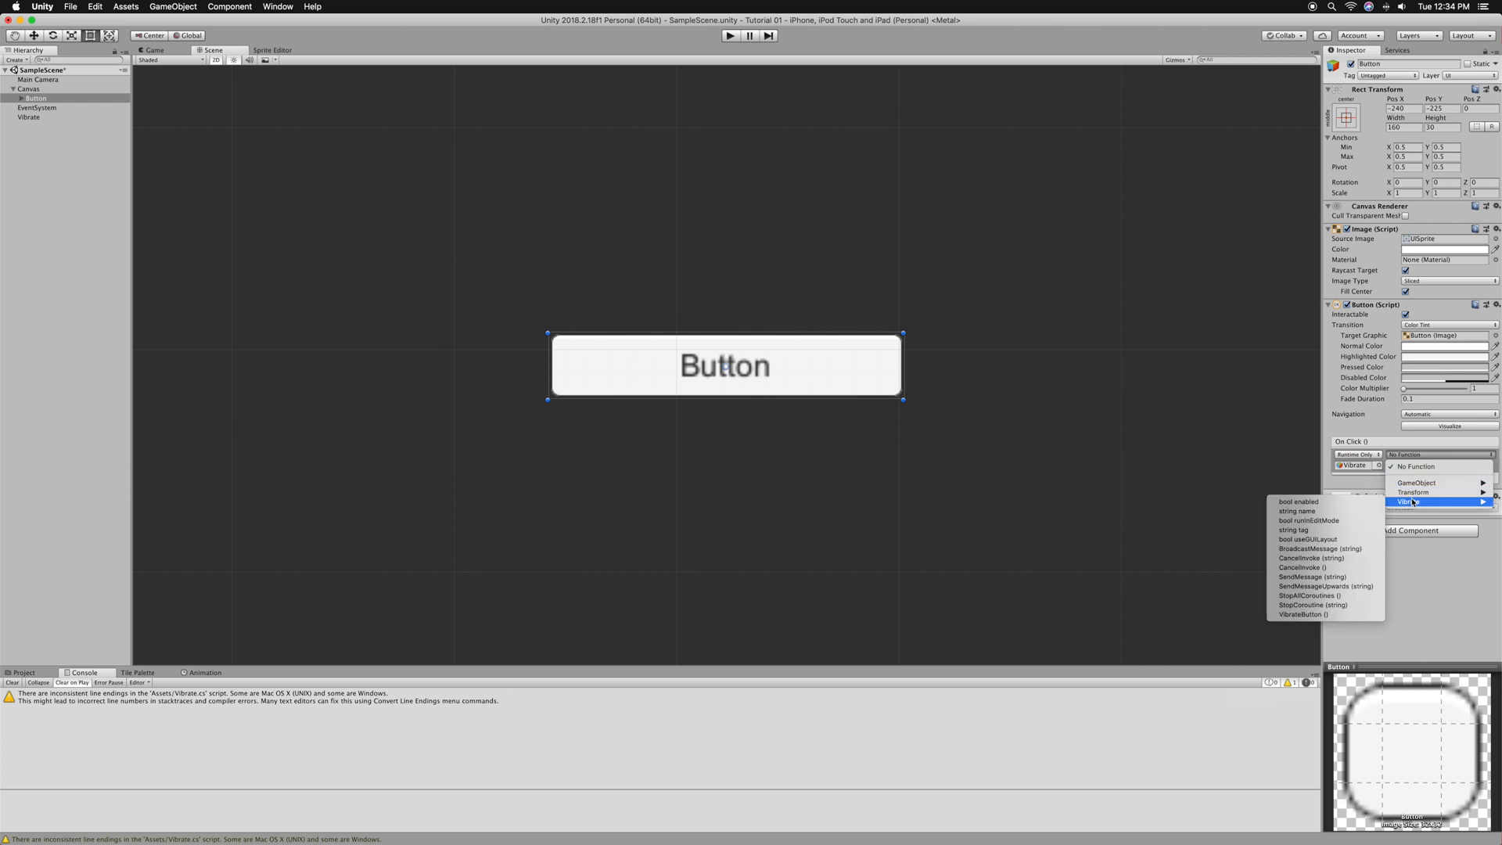
pyautogui.moveTo(1303, 613)
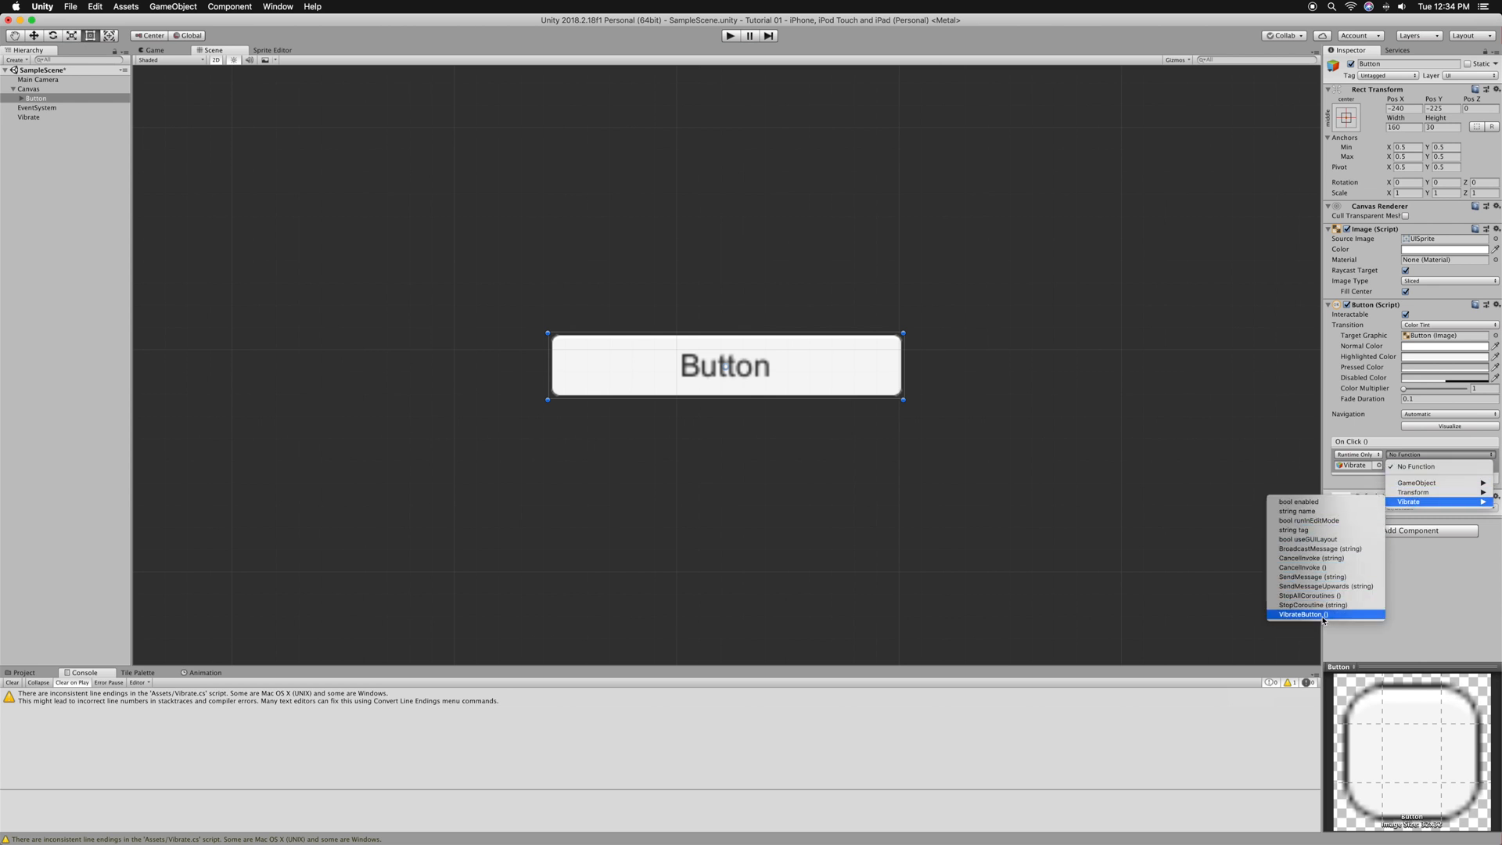
pyautogui.click(1299, 615)
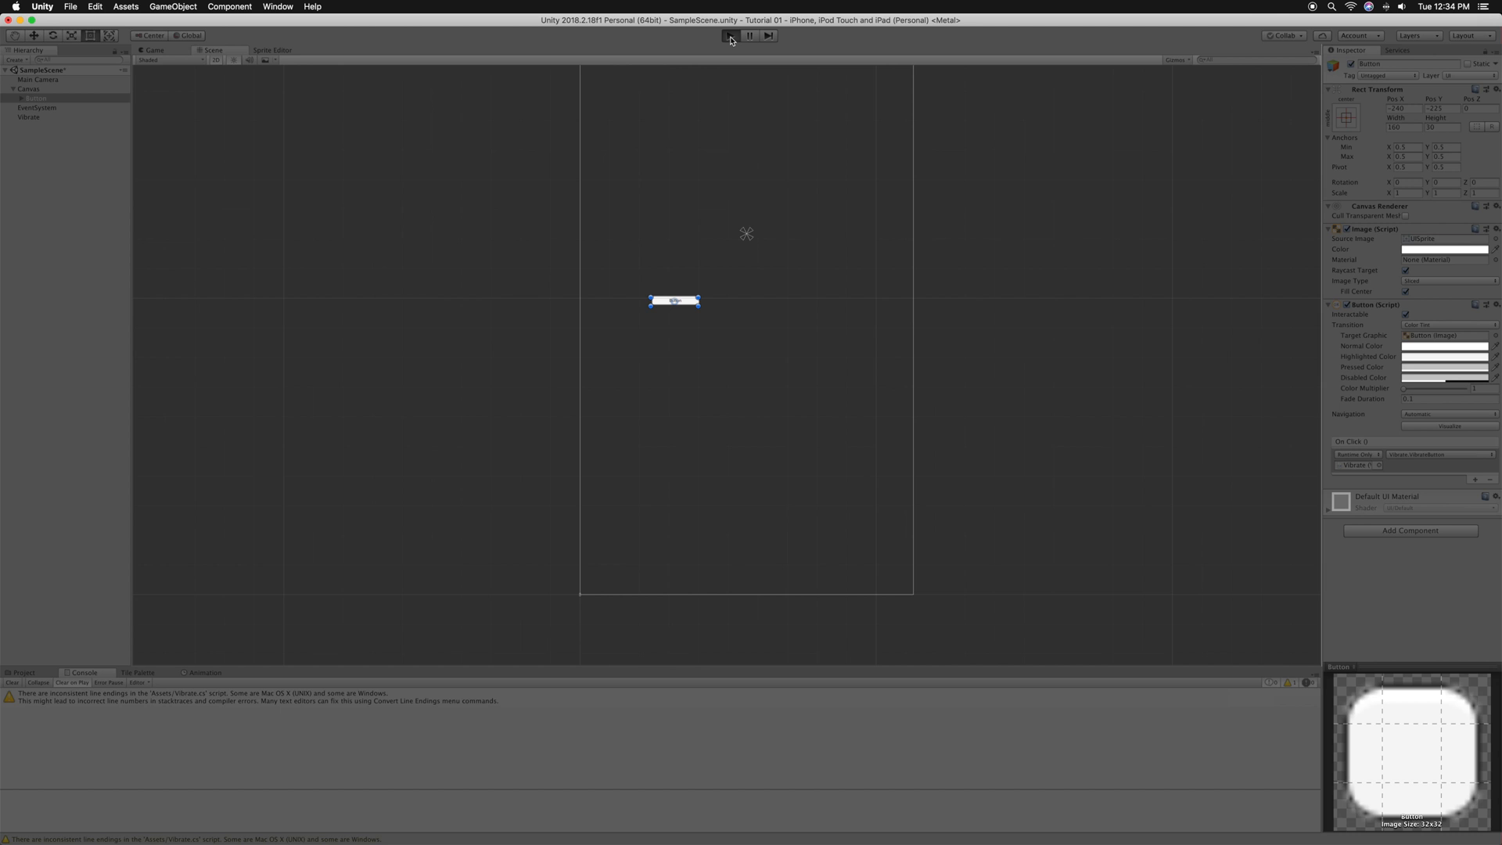
# - Enter Play mode and press the button so Handheld.Vibrate logs in the Console
pyautogui.click(730, 36)
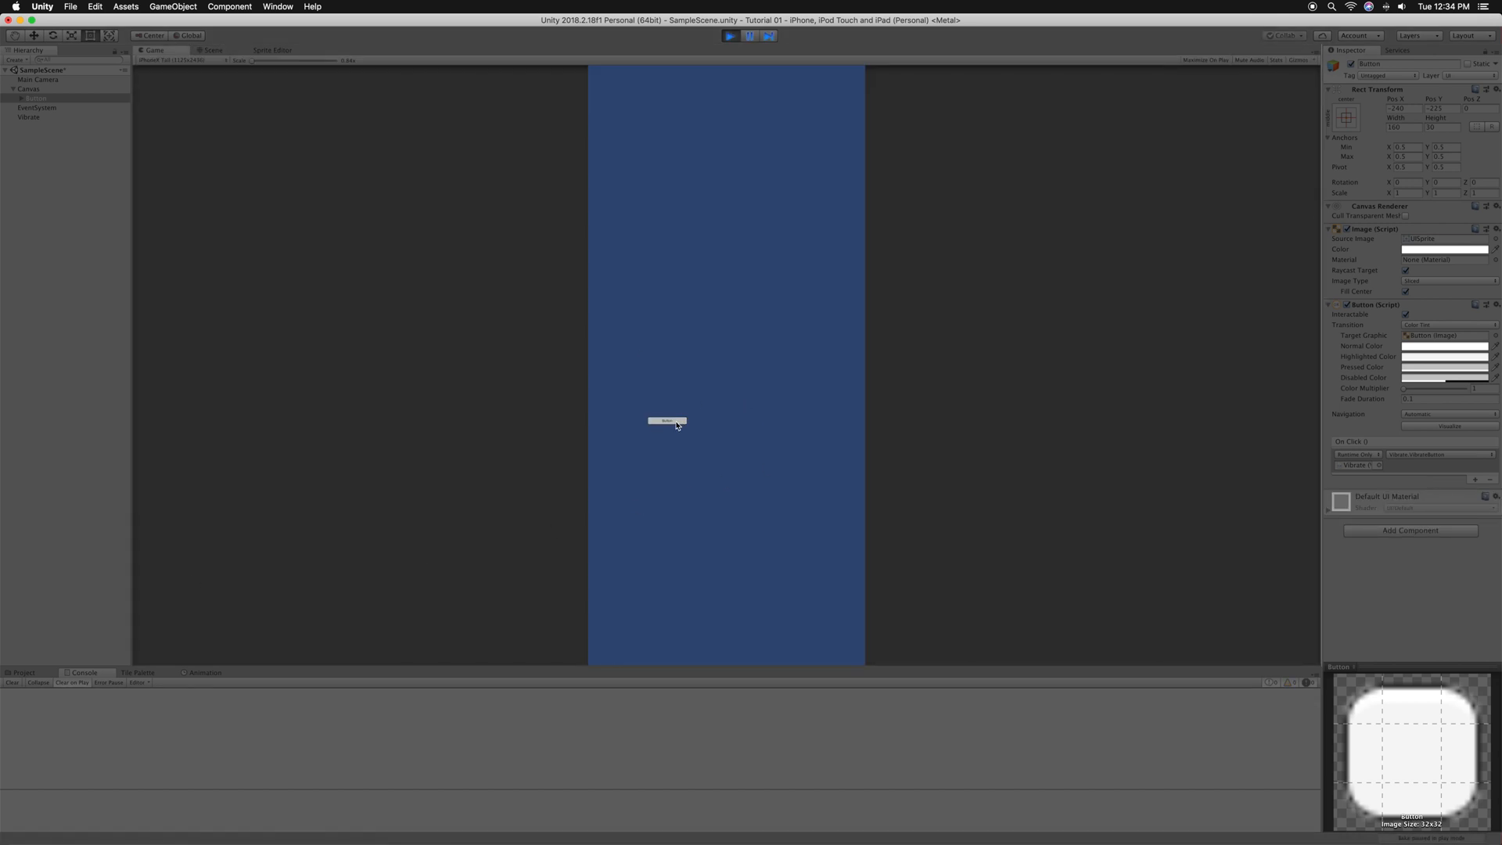
pyautogui.click(666, 420)
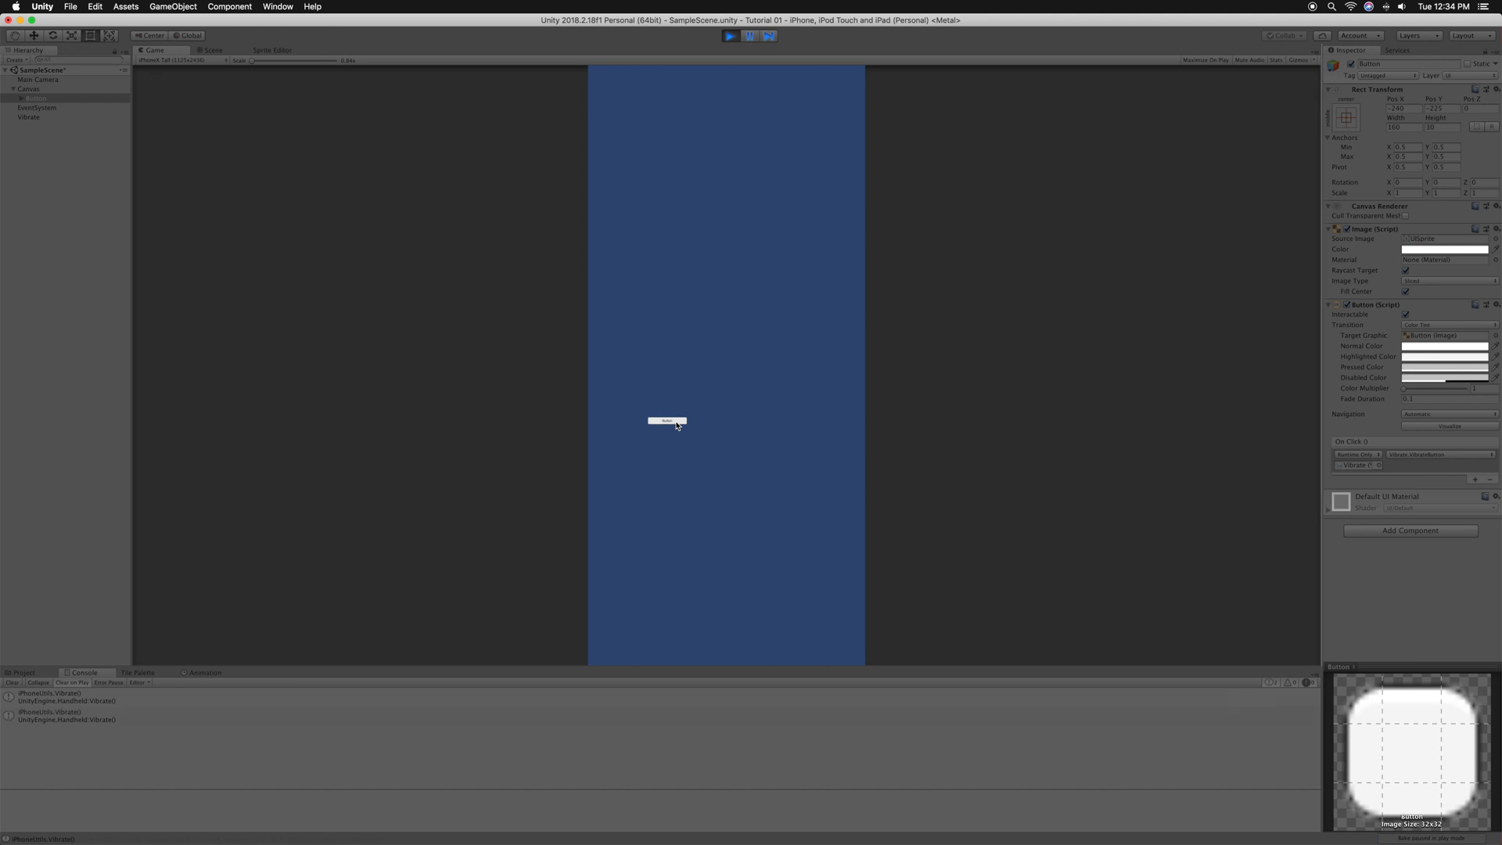